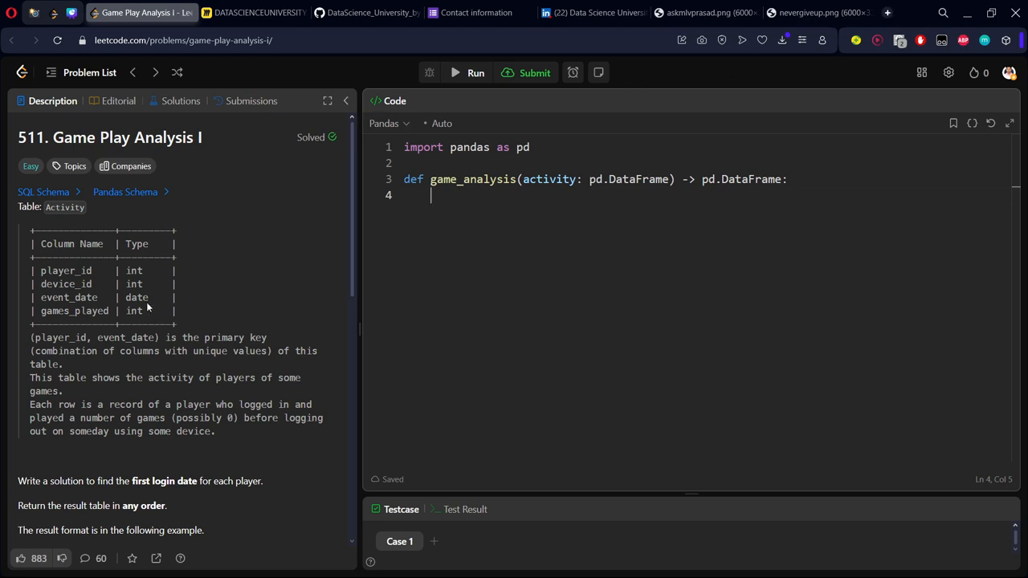
- Read the Game Play Analysis I problem and select its Example 1 Activity table and output
scroll("down", 3)
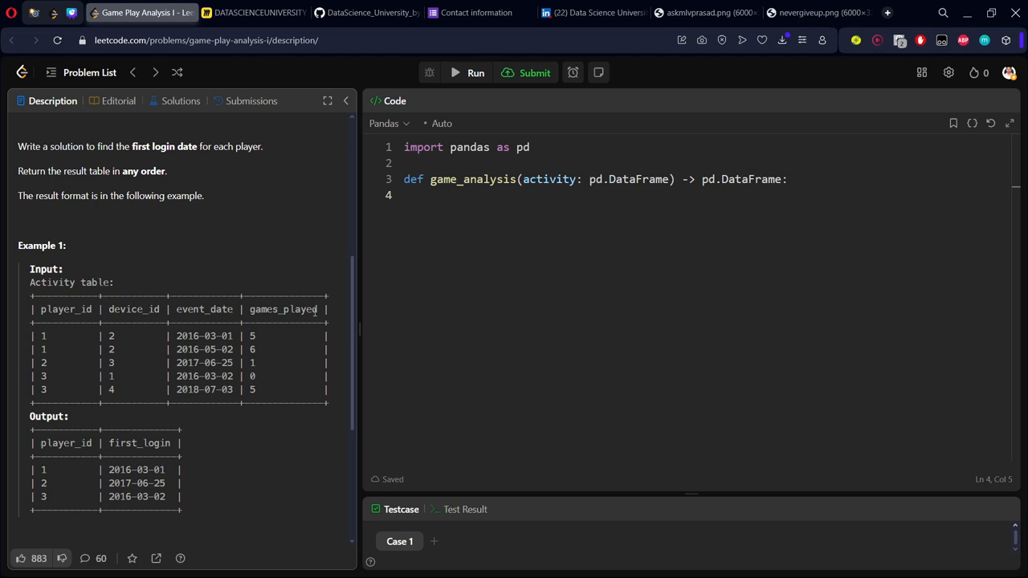
scroll("up", 3)
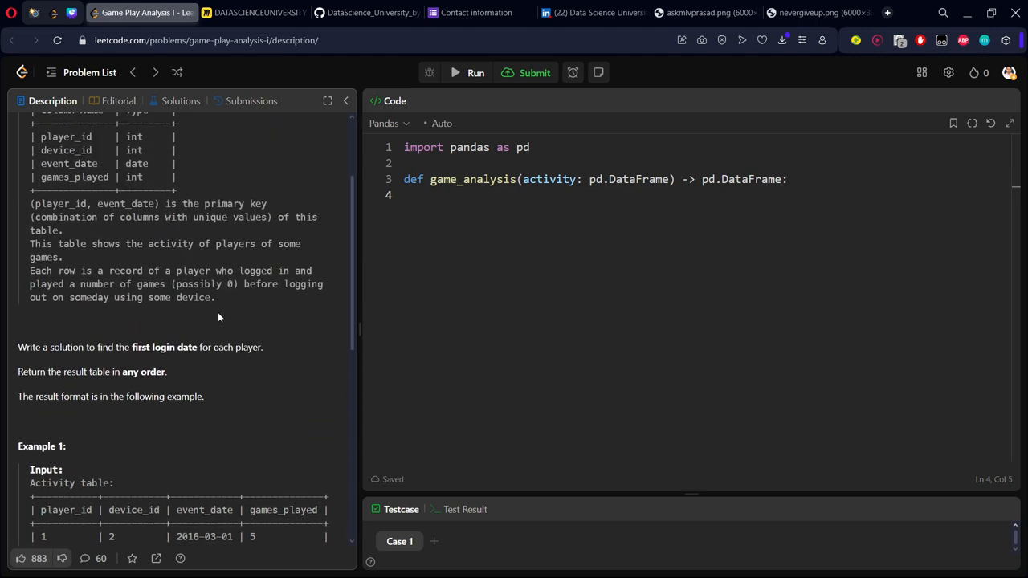
scroll("down", 3)
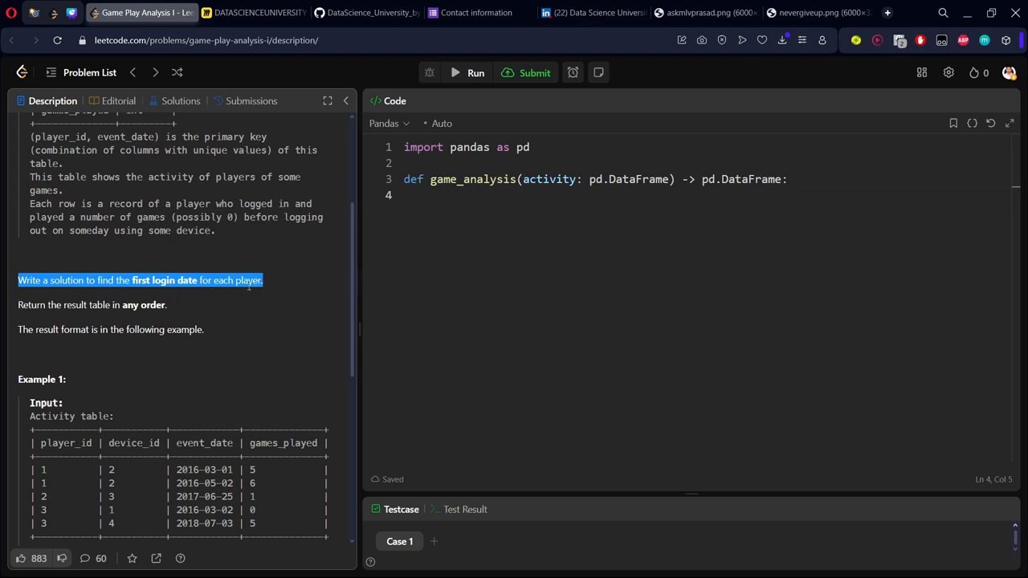
scroll("down", 3)
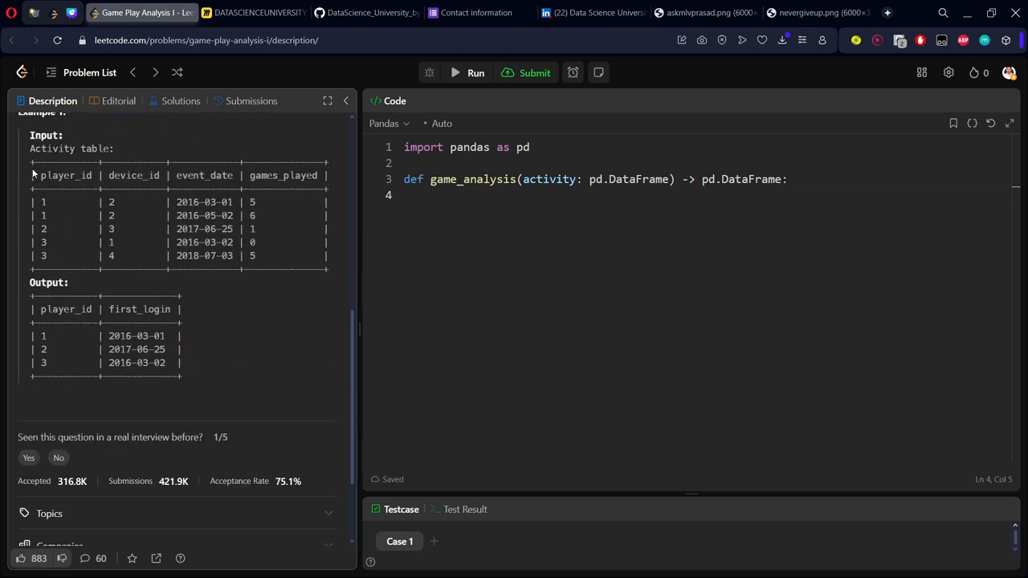
left_click_drag(29, 148, 181, 378)
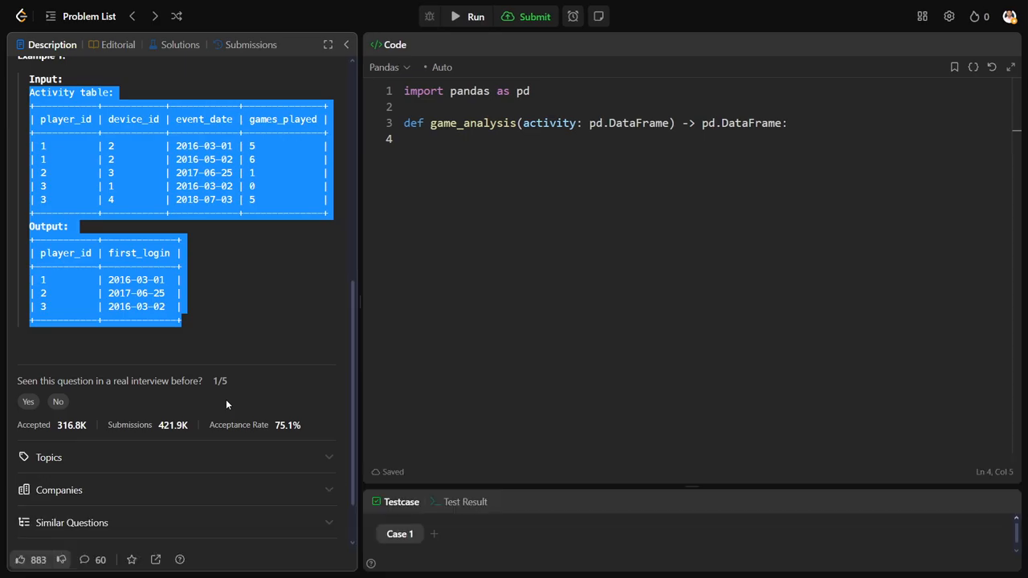
- Switch to Miro and paste the example tables as an enlarged text box on the board
key("alt+tab")
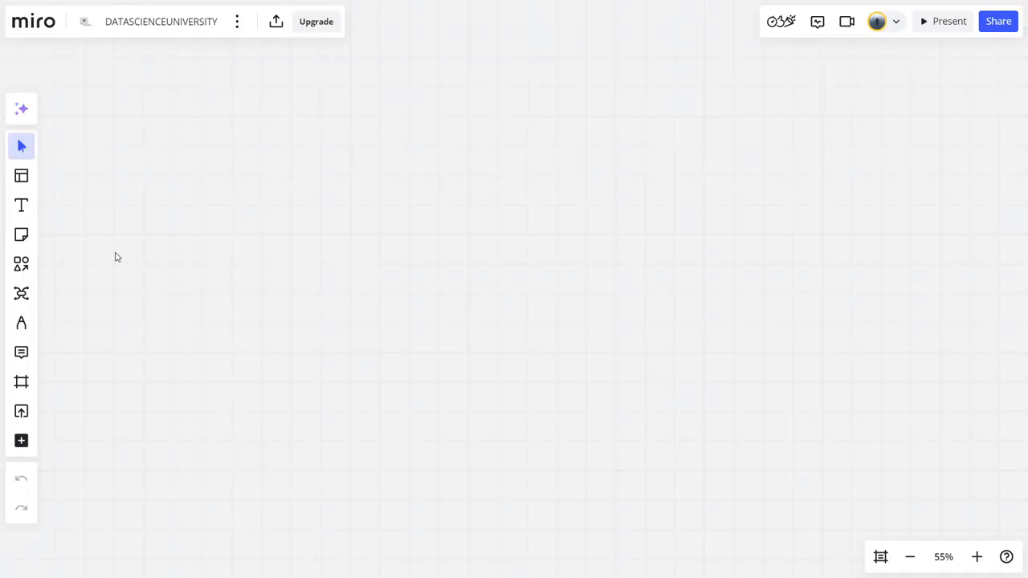
left_click(21, 205)
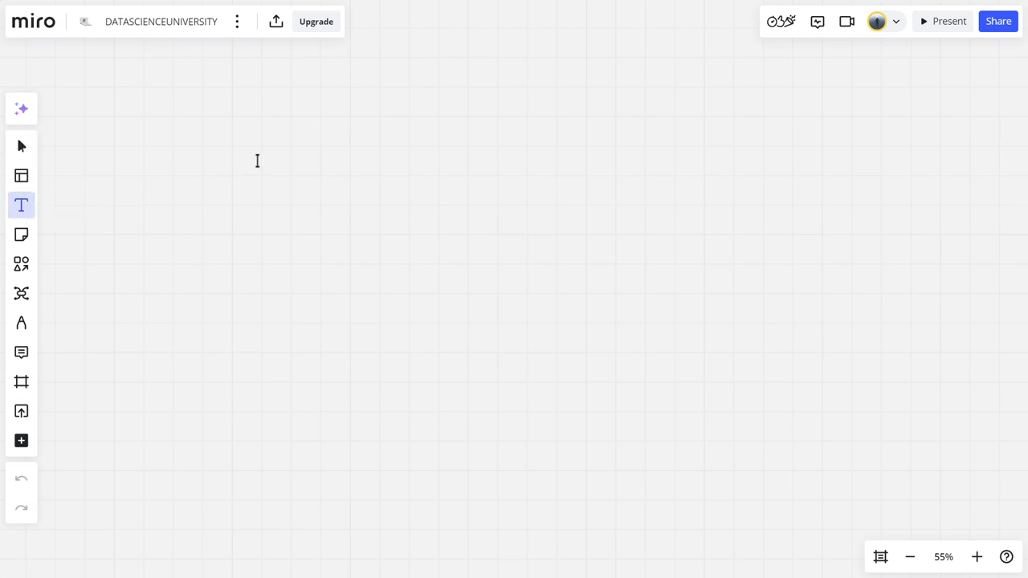
left_click(257, 161)
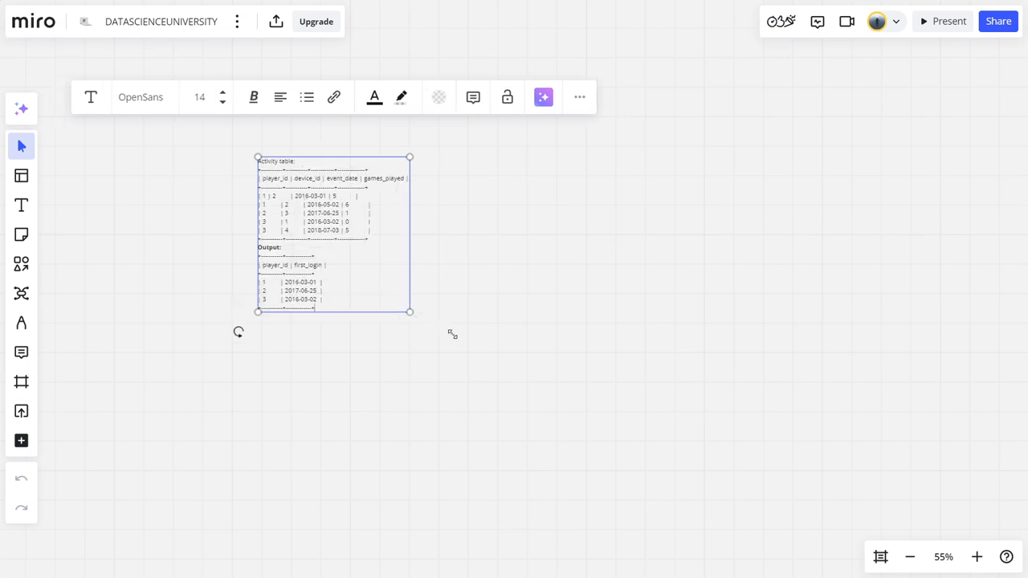
left_click_drag(409, 311, 546, 450)
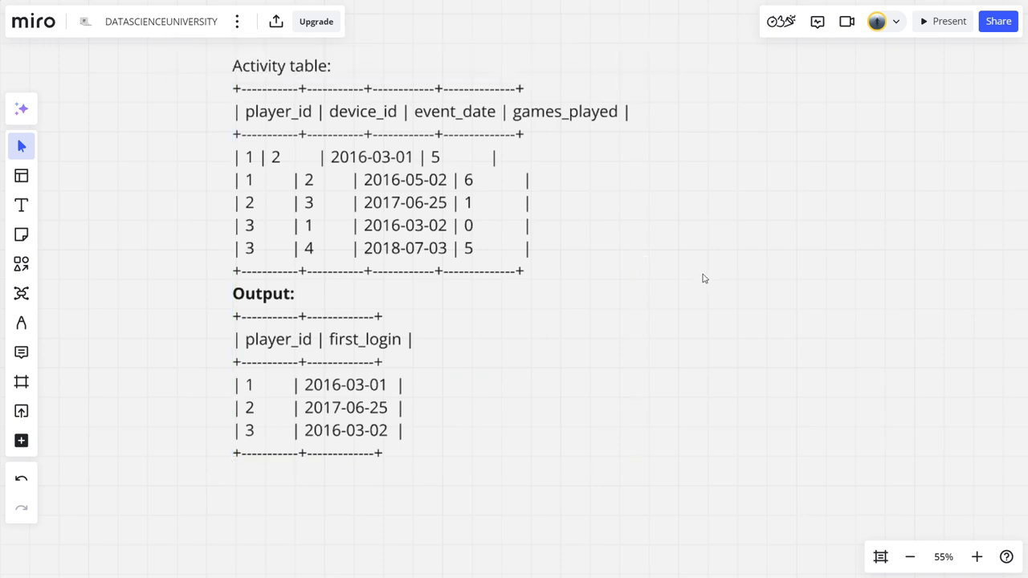
- With the green pen, draw separator lines between each player's rows and tick the device and date entries
left_click(21, 321)
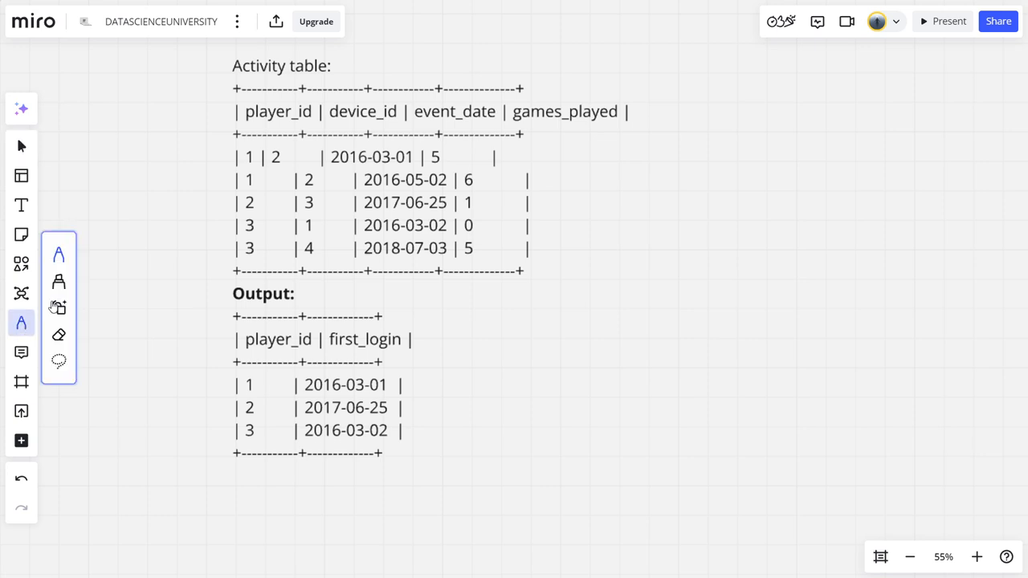
left_click(57, 321)
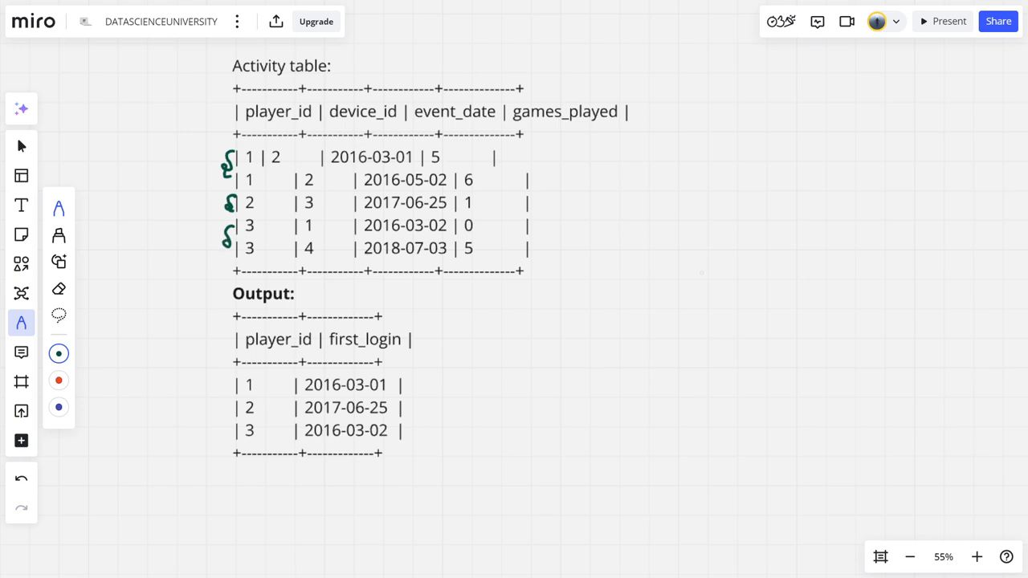
left_click_drag(209, 190, 346, 190)
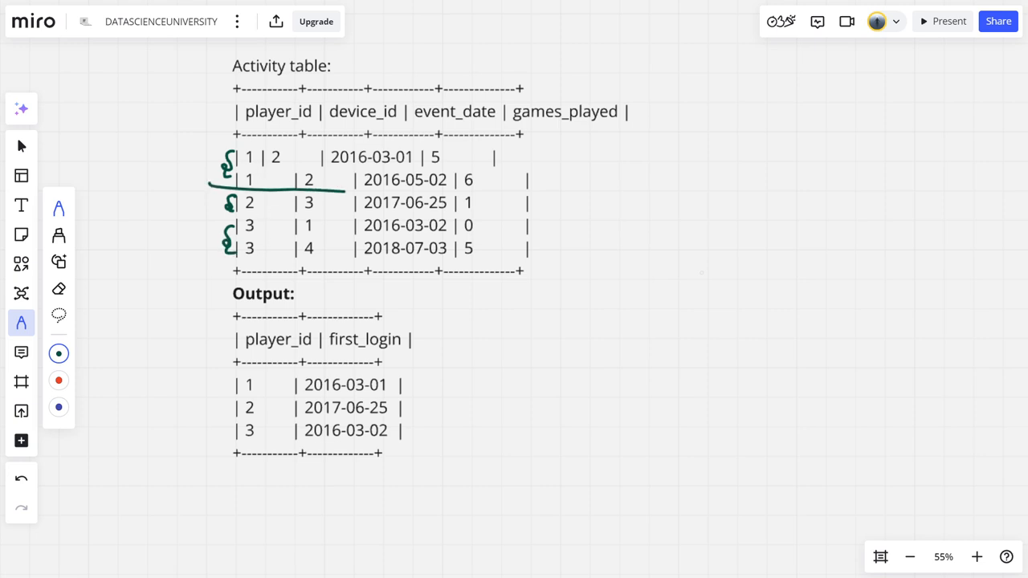
left_click_drag(321, 196, 581, 199)
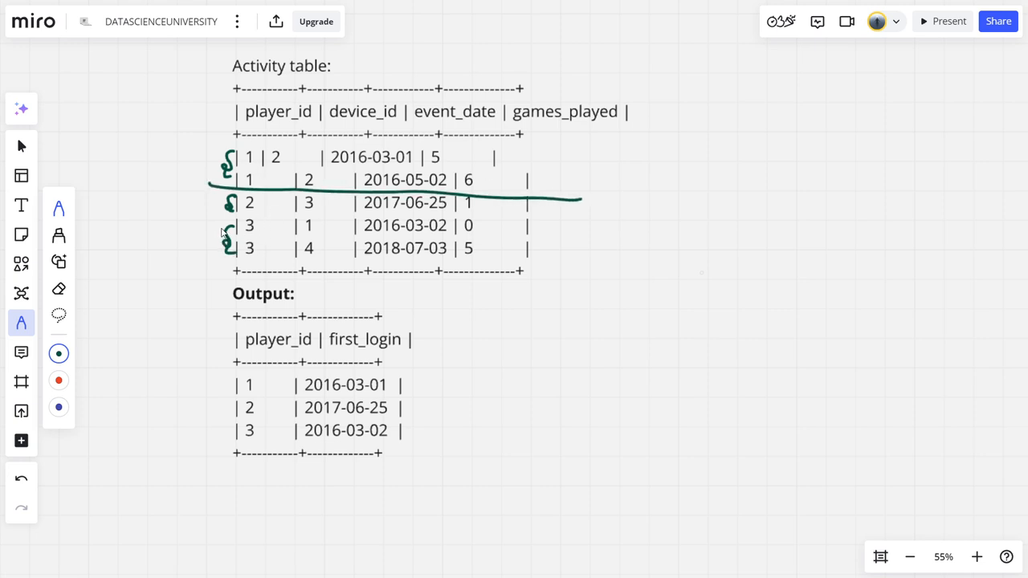
left_click_drag(235, 225, 543, 225)
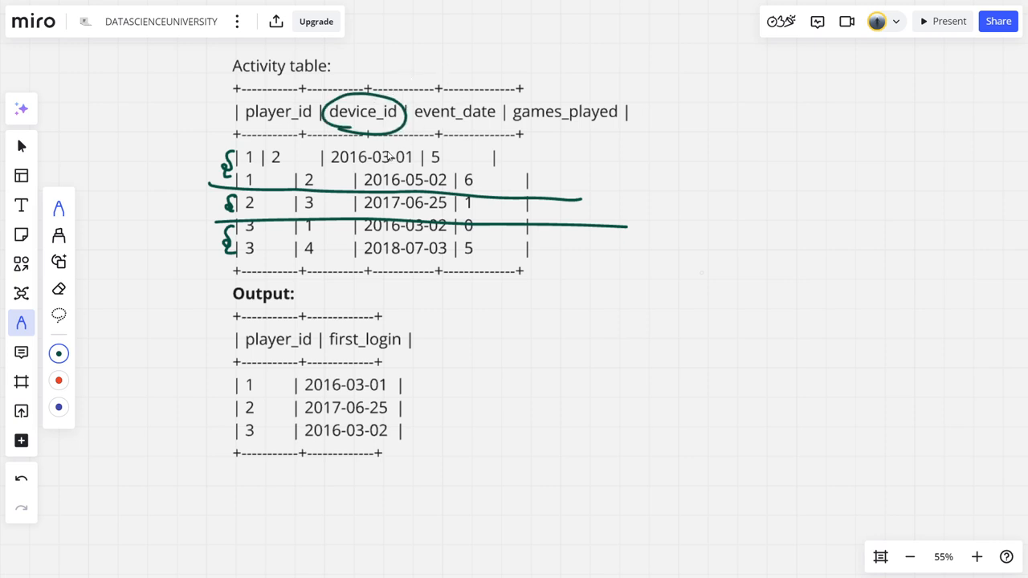
mouse_move(259, 151)
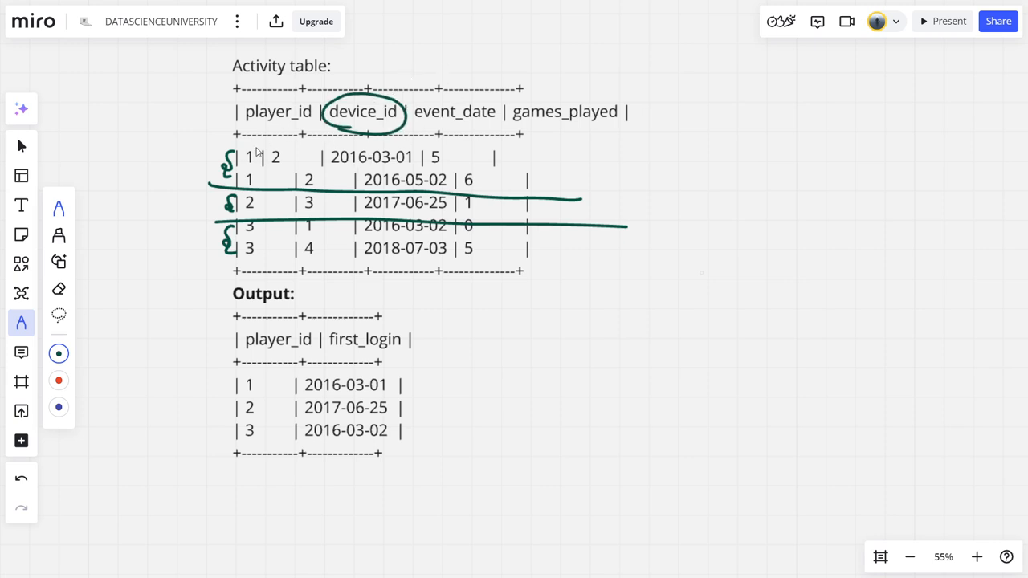
mouse_move(283, 159)
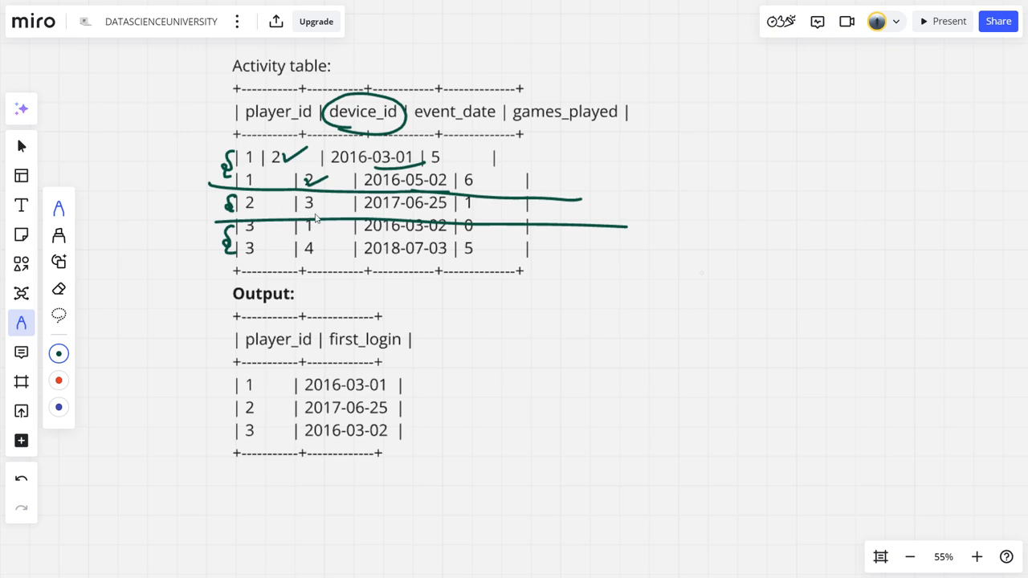
left_click_drag(318, 209, 341, 201)
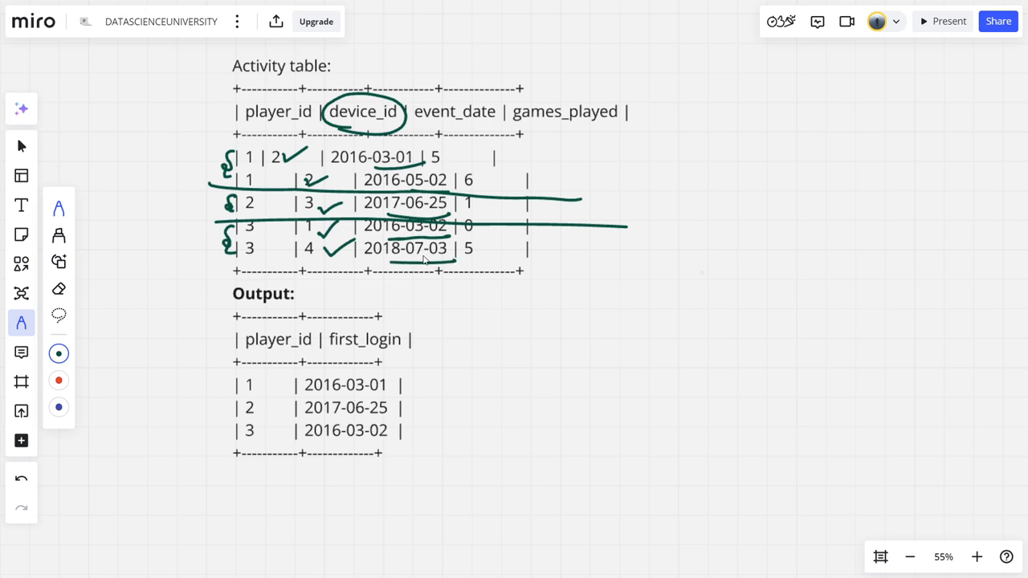
- In red, circle player 1's earliest date 2016-03-01 and draw arrows at player_id and the first row
left_click(58, 379)
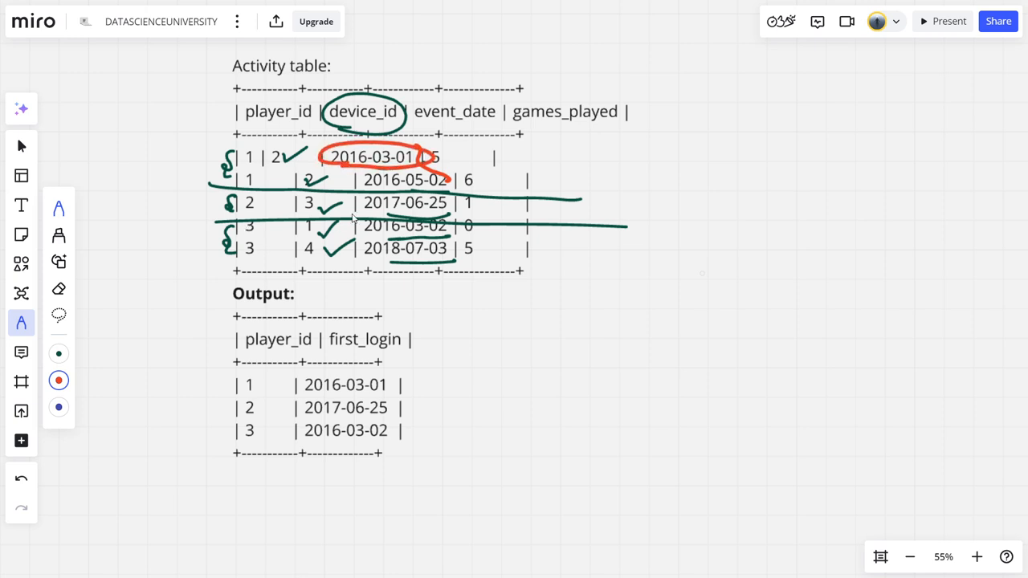
left_click_drag(361, 203, 450, 202)
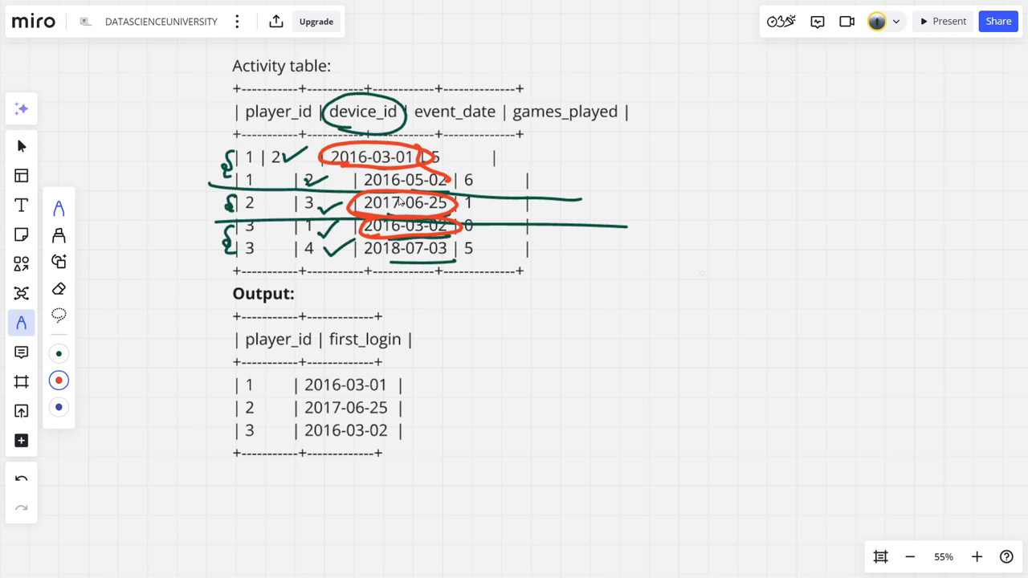
mouse_move(248, 128)
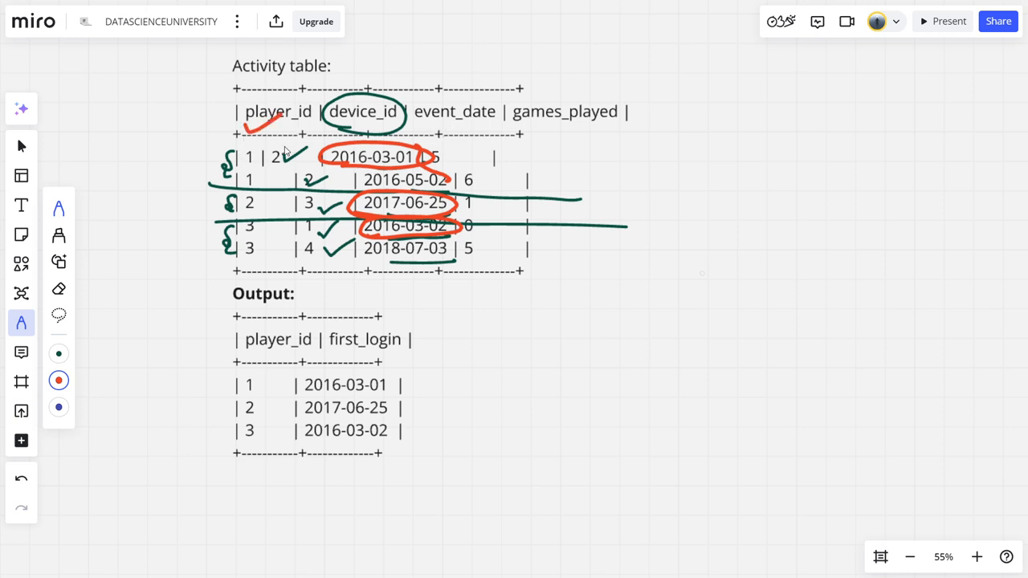
left_click_drag(172, 161, 174, 173)
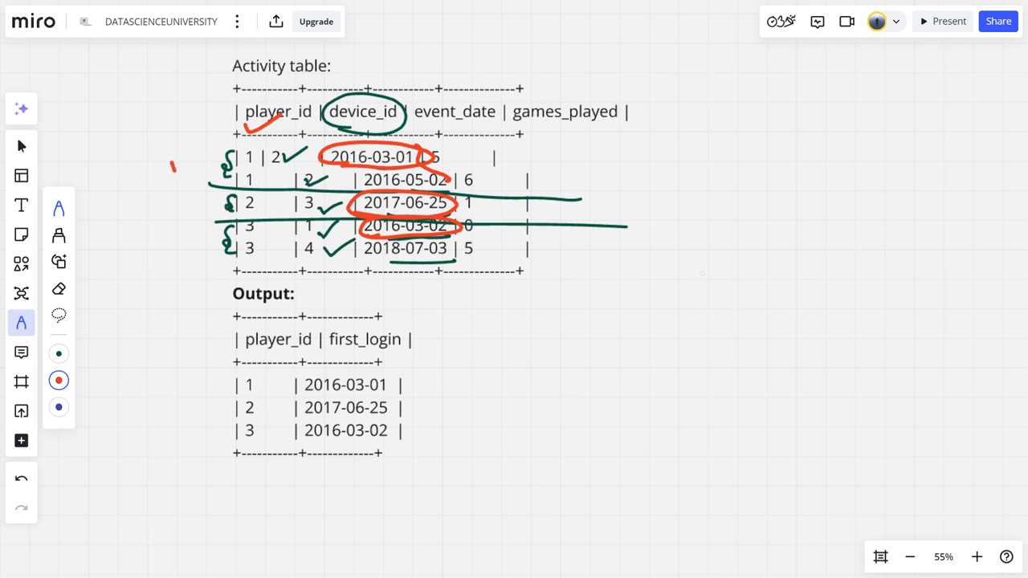
left_click_drag(174, 169, 212, 109)
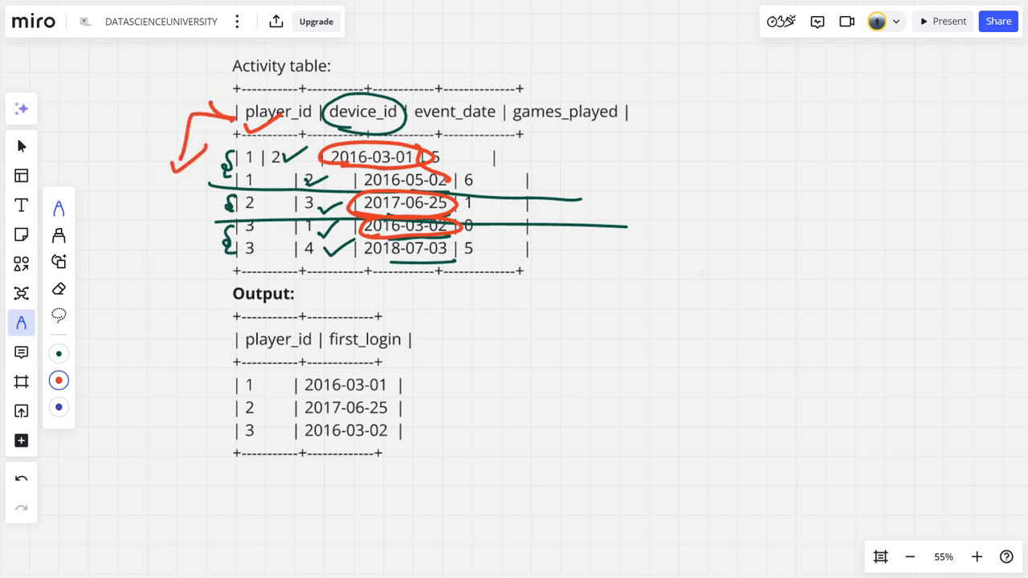
left_click_drag(442, 161, 511, 159)
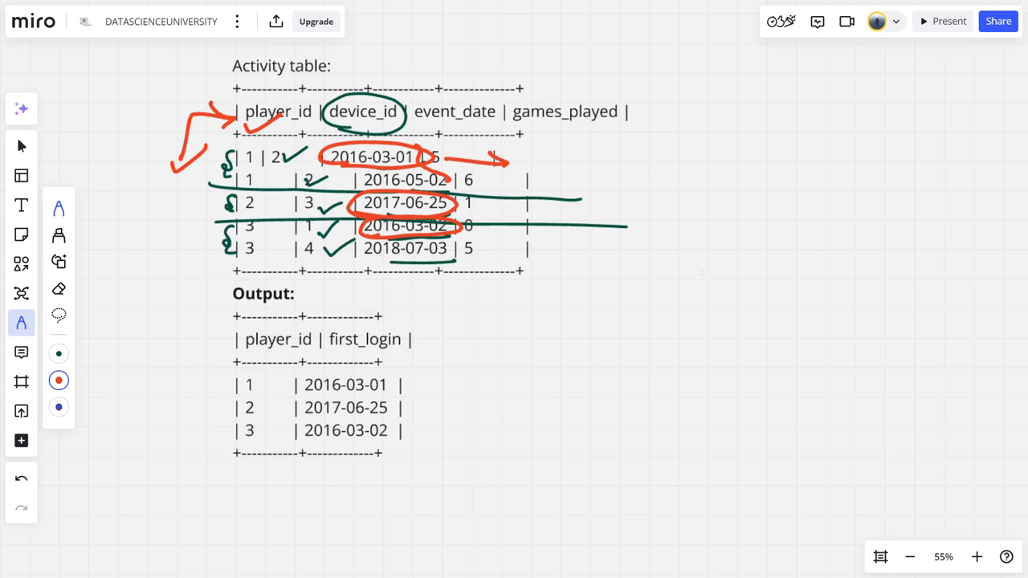
left_click_drag(506, 164, 547, 164)
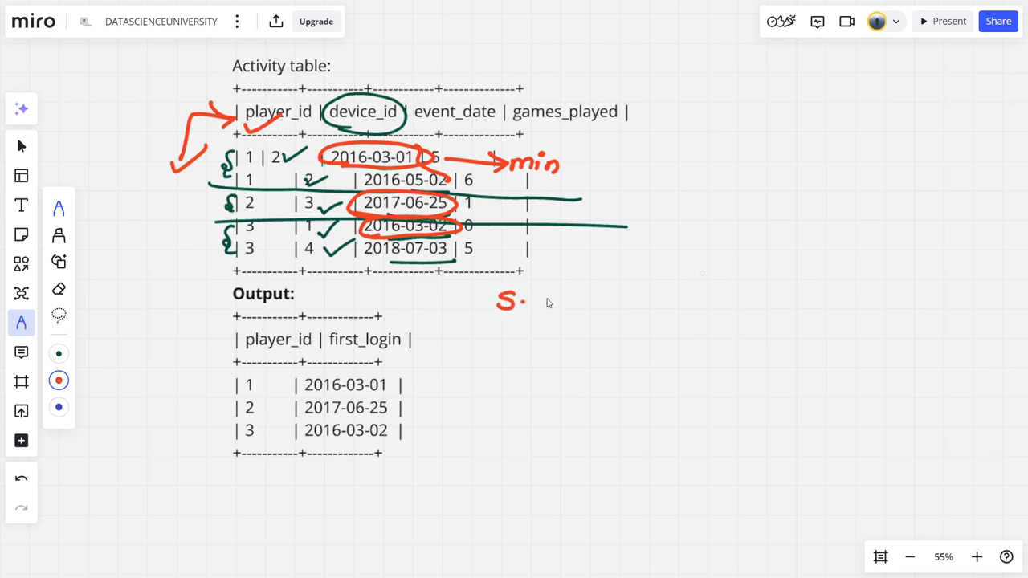
- Handwrite the plan: step I group by pid with min event date, step II rename to first_login
left_click_drag(518, 302, 554, 302)
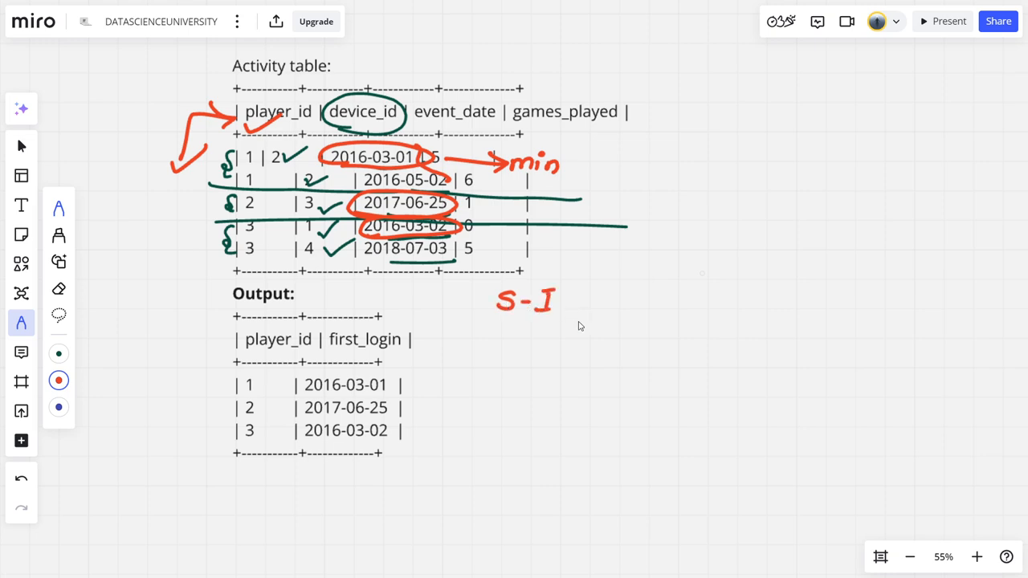
left_click_drag(518, 340, 517, 378)
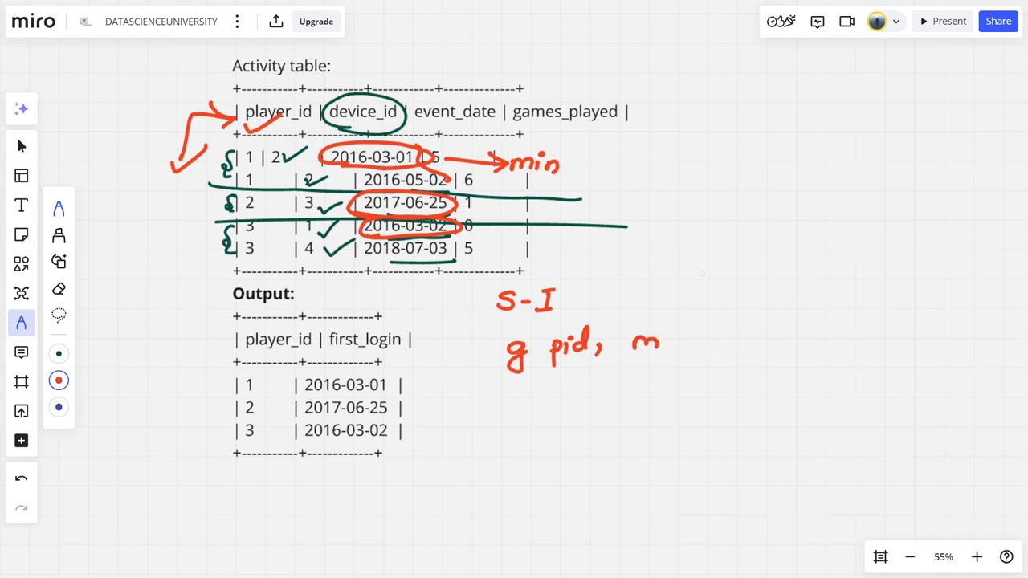
type("min e")
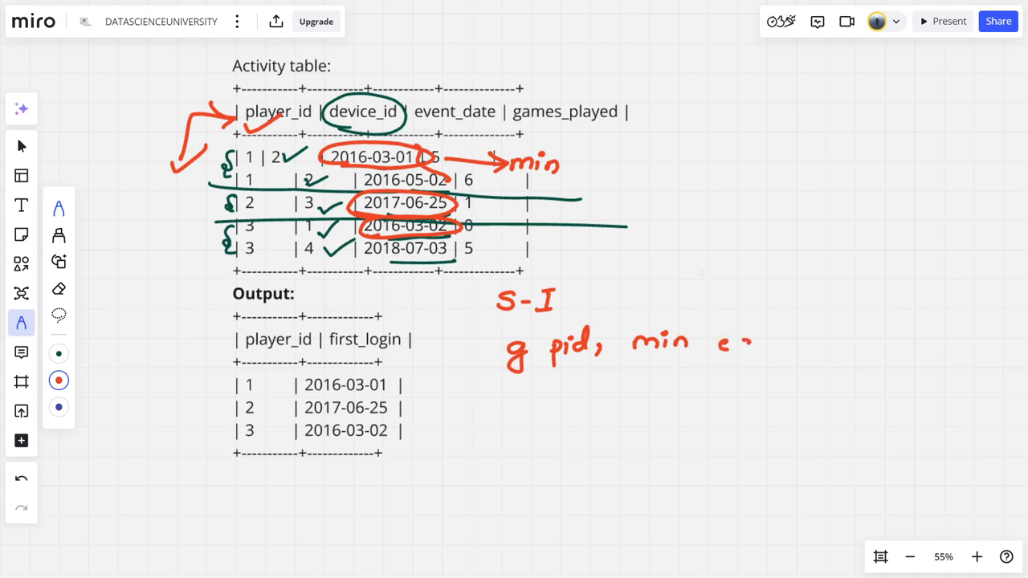
left_click_drag(726, 330, 739, 366)
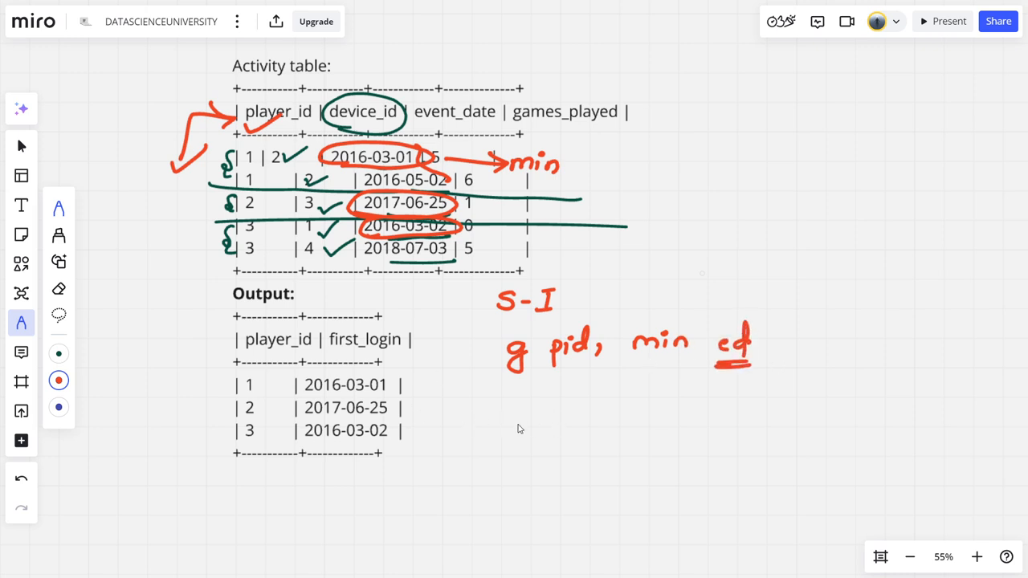
left_click_drag(501, 430, 559, 430)
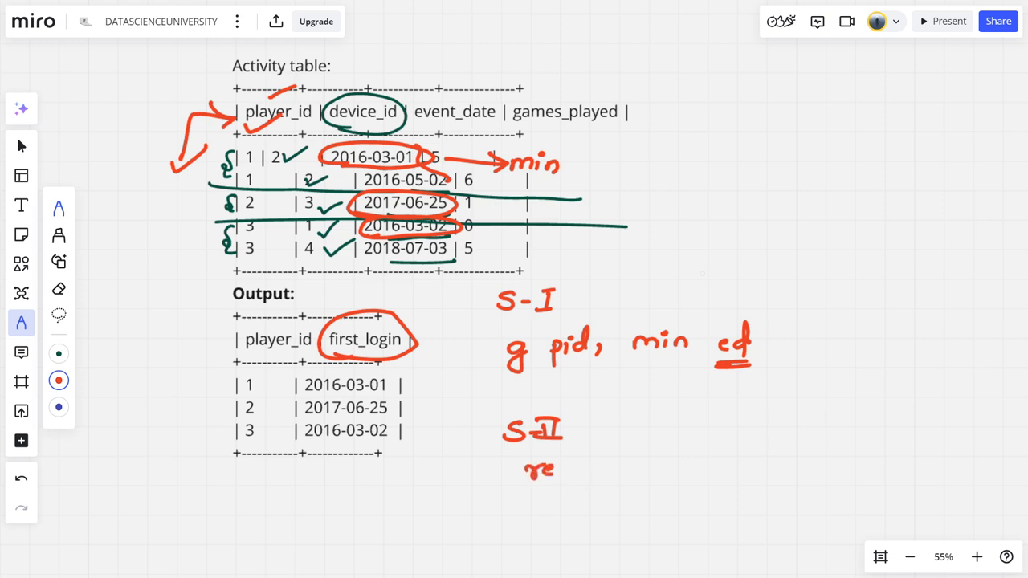
left_click_drag(579, 469, 651, 469)
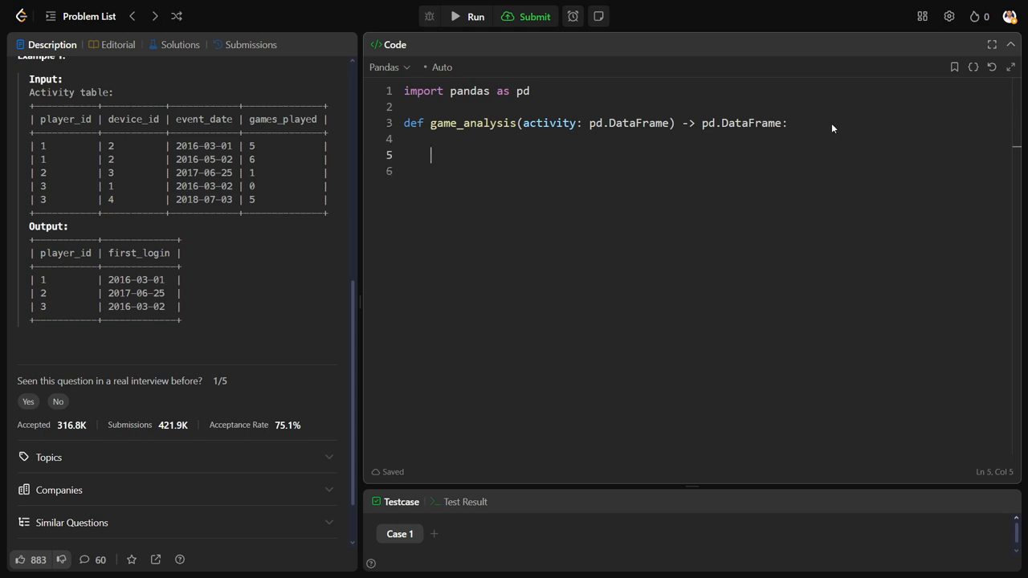
- Write return activity.groupby(by="player_id")["event_date"].min() as the solution
type("RETU")
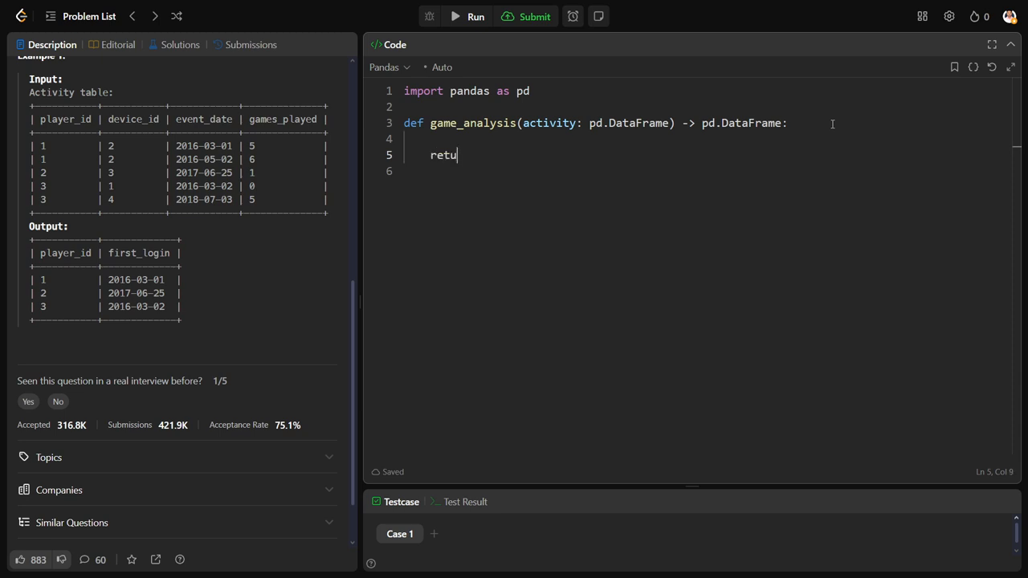
type("rn")
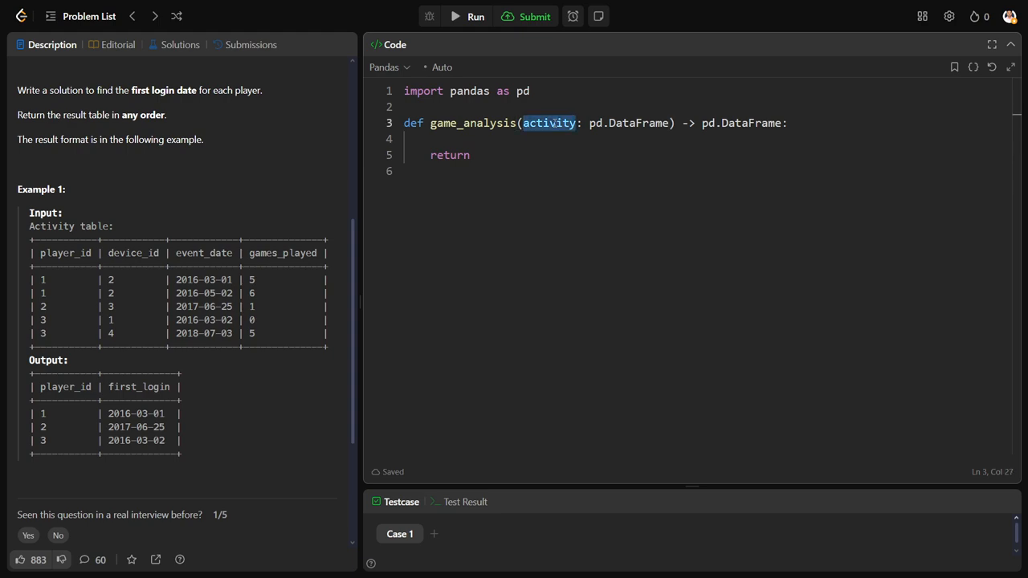
type("activity")
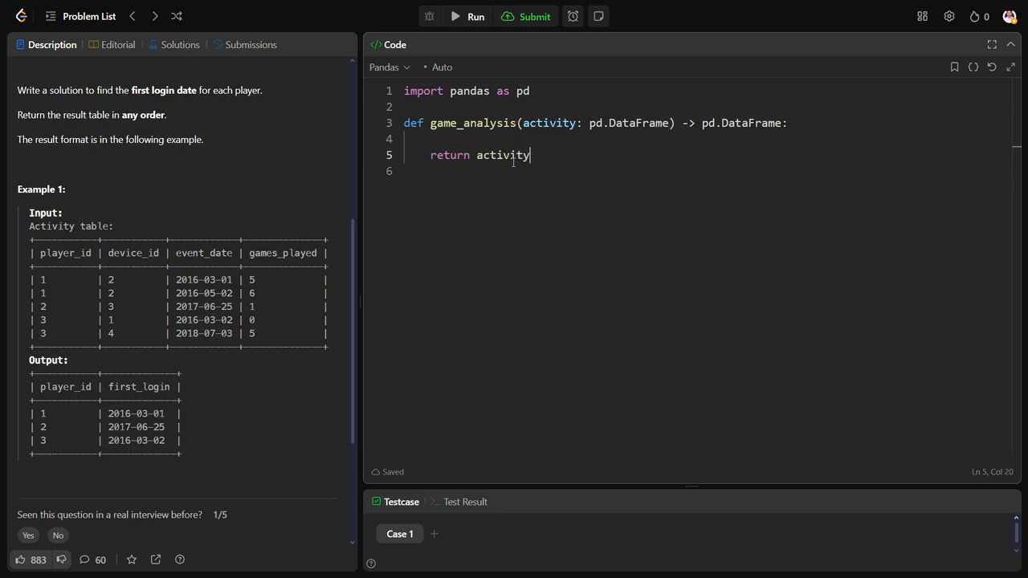
type(".grou")
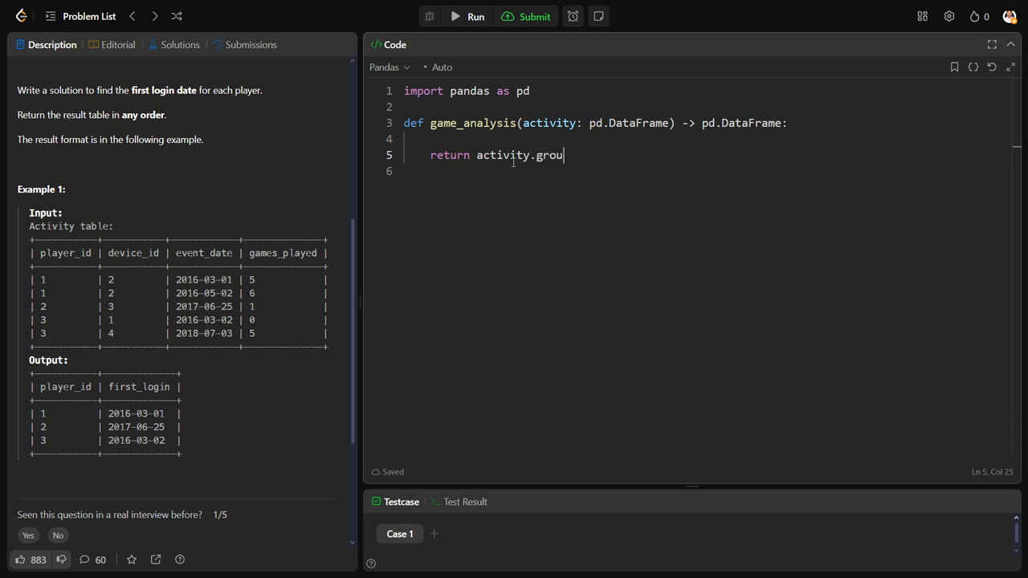
type("pby()")
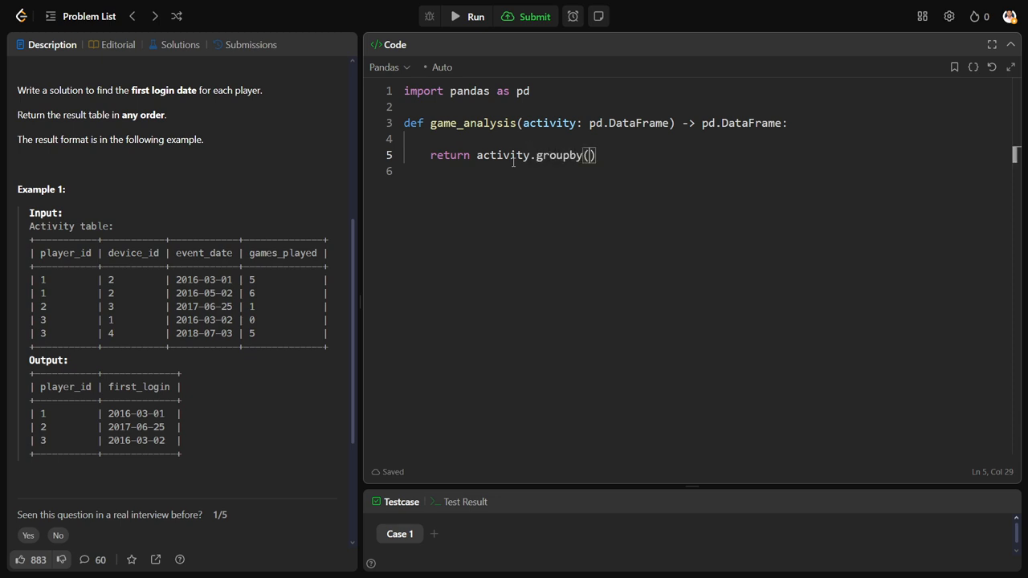
type("by=\"\"")
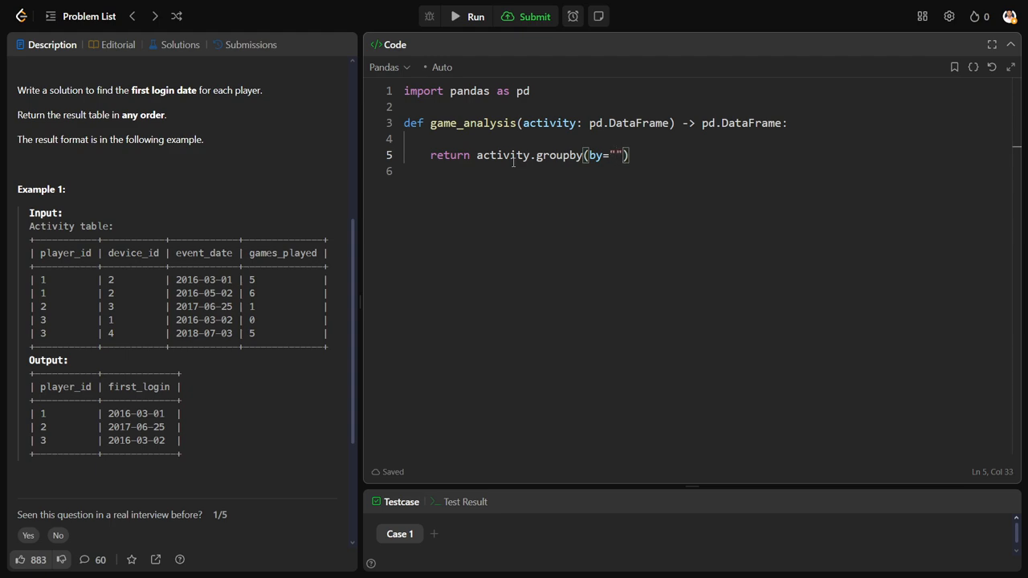
type("pla")
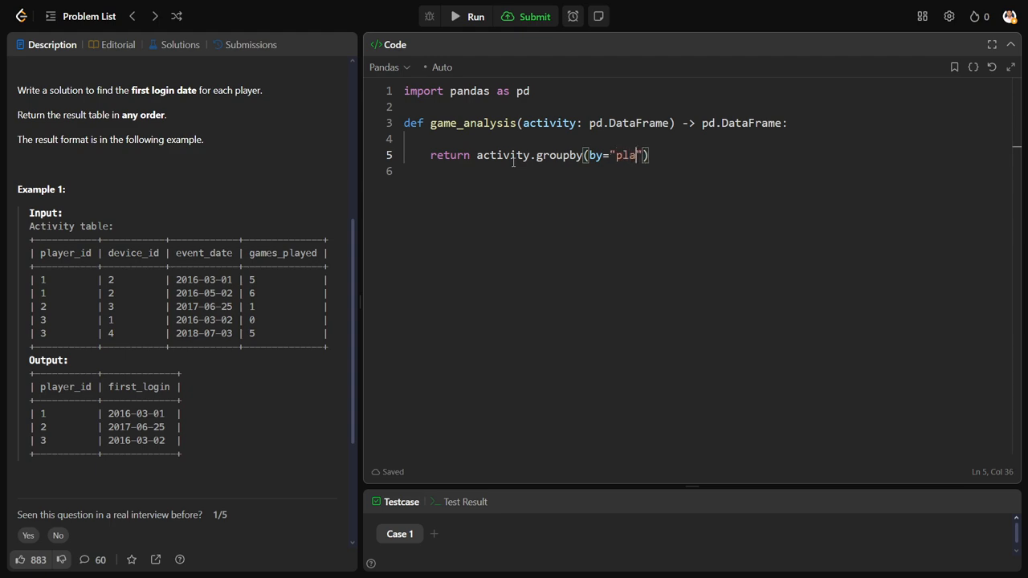
type("yer_id")
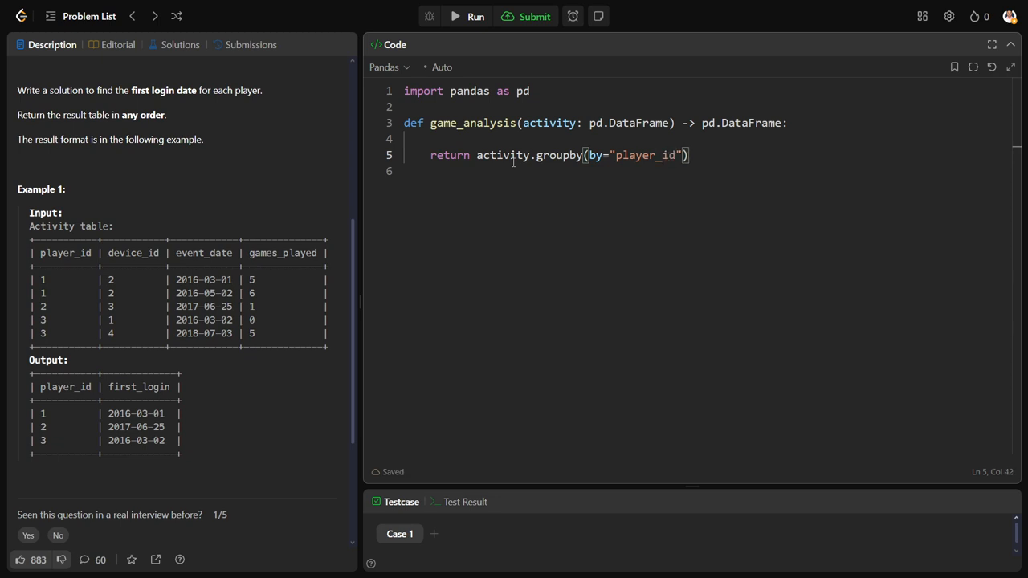
type(".")
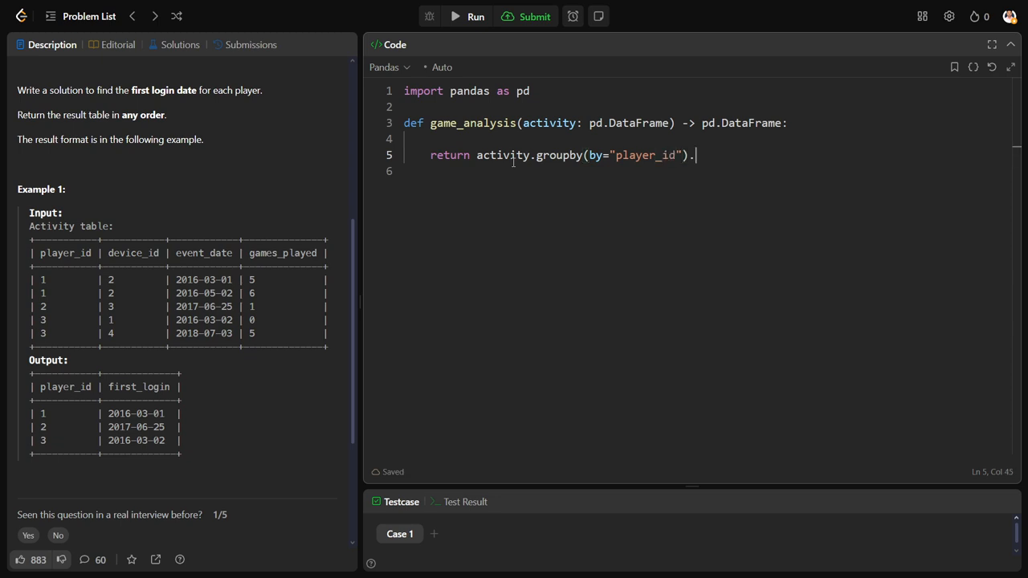
type("[]")
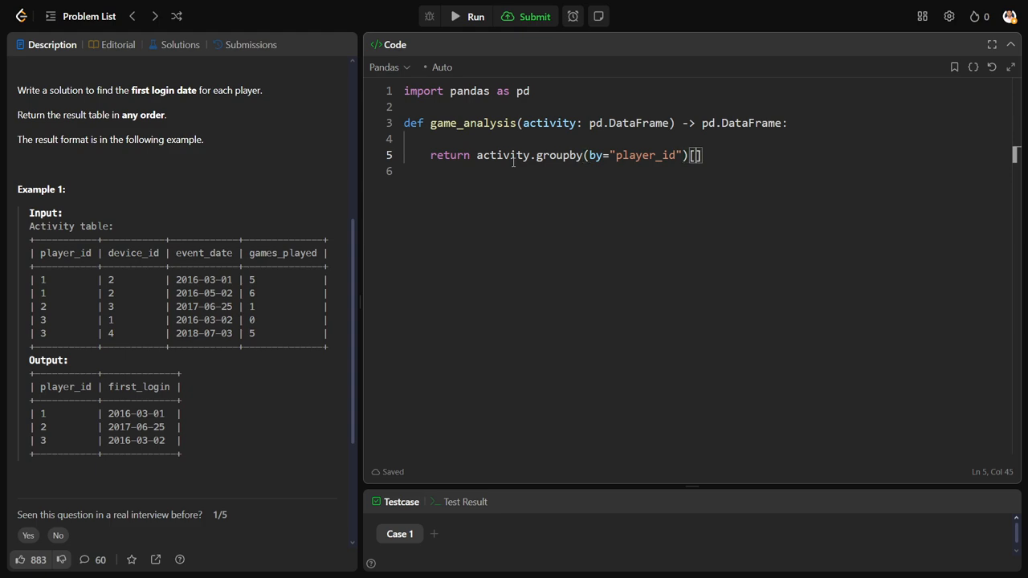
type("\"event\"")
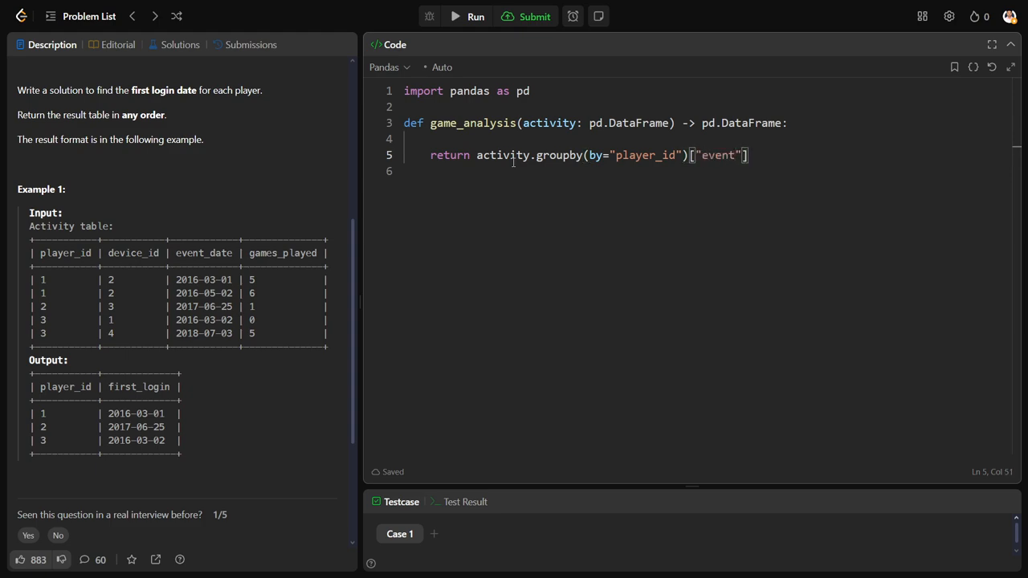
type("_date")
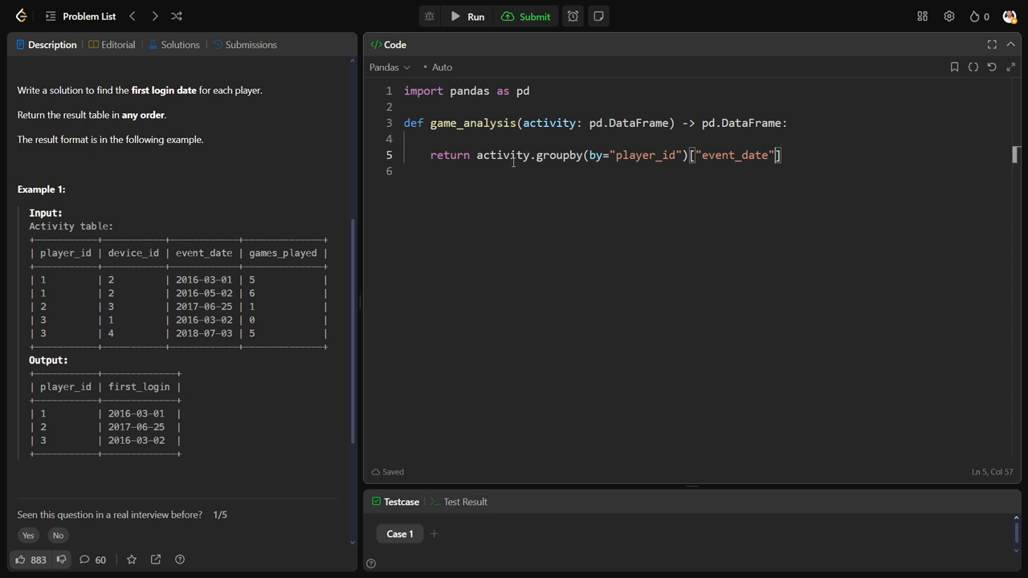
type(".mi")
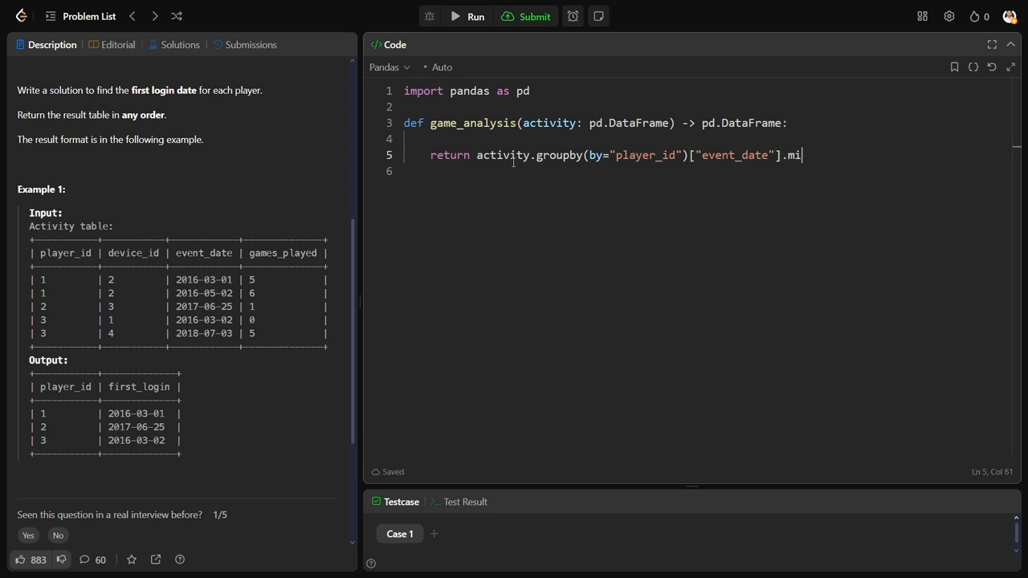
type("n()")
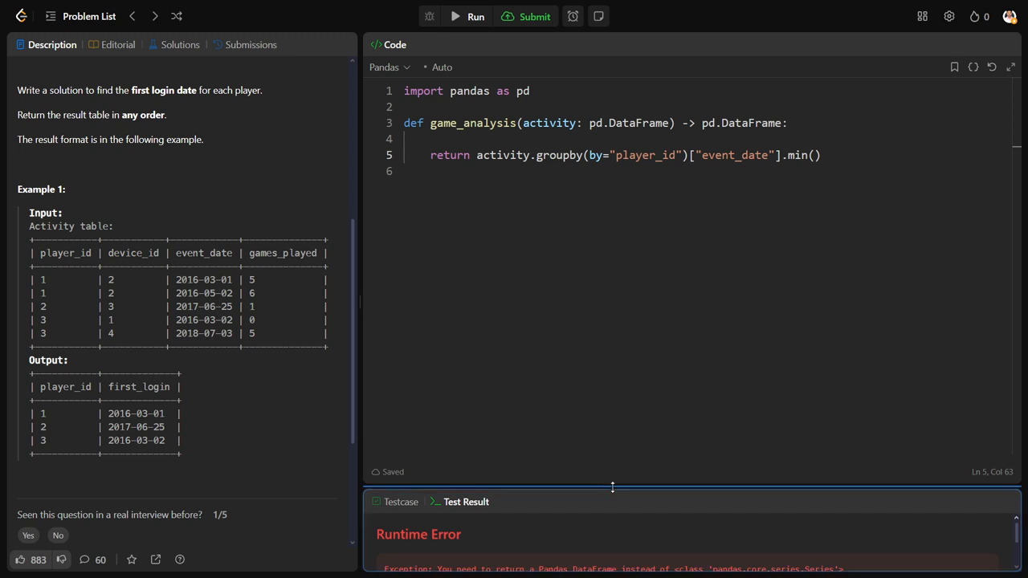
- Read the Series error, append .reset_index() to the return line and run the sample case
left_click_drag(613, 489, 637, 235)
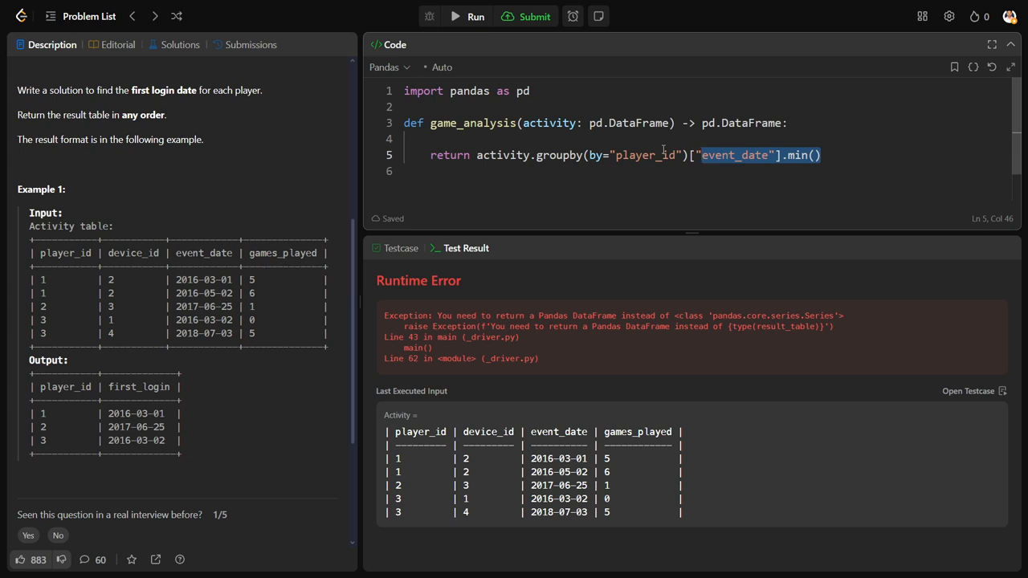
left_click(822, 154)
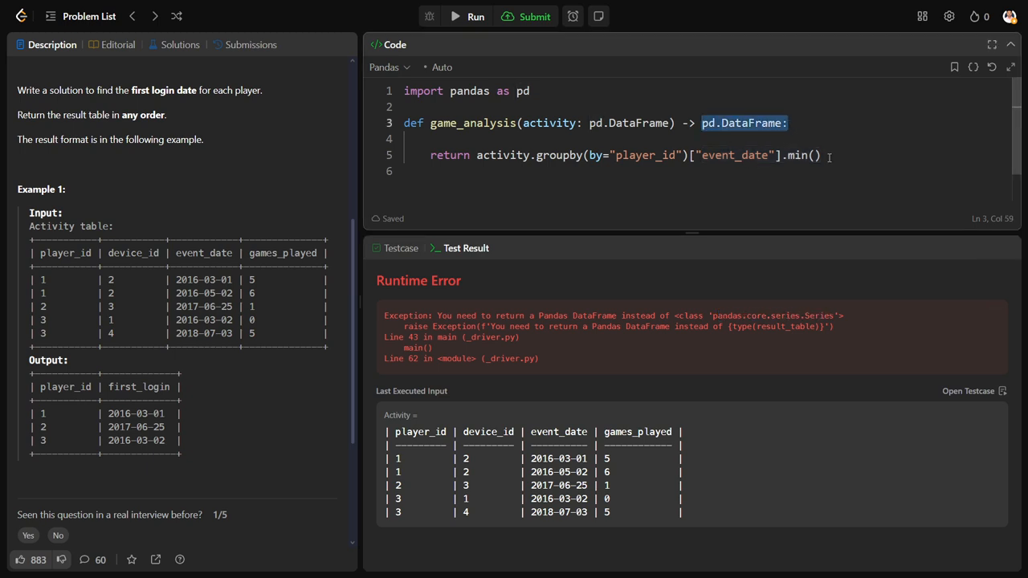
type(".re")
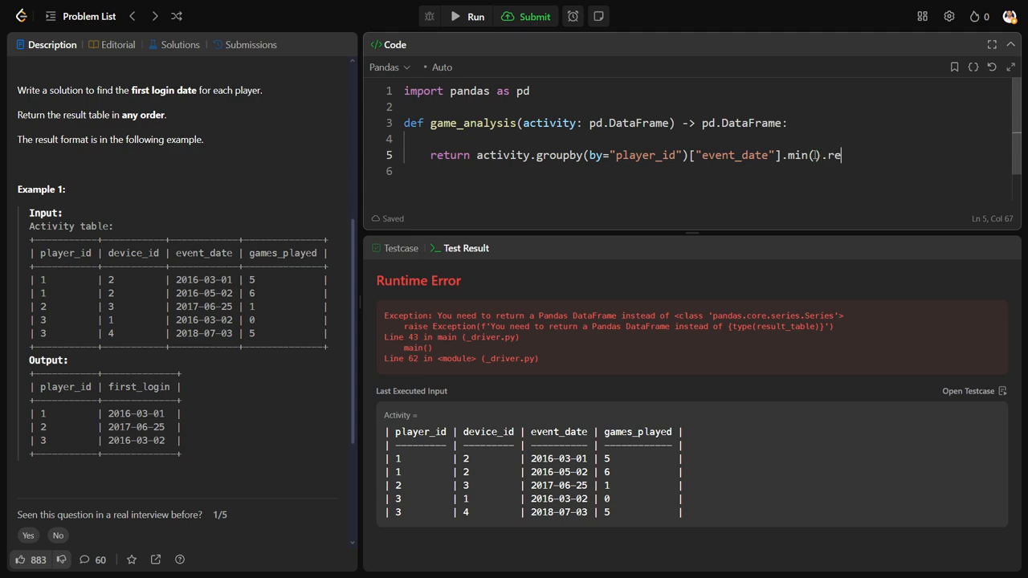
type("set_i")
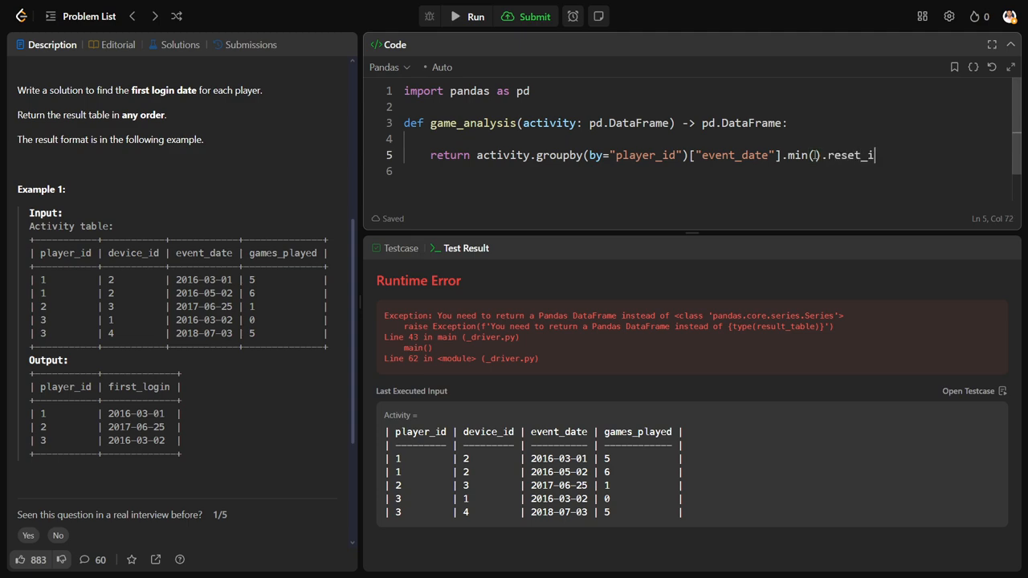
type("ndex()")
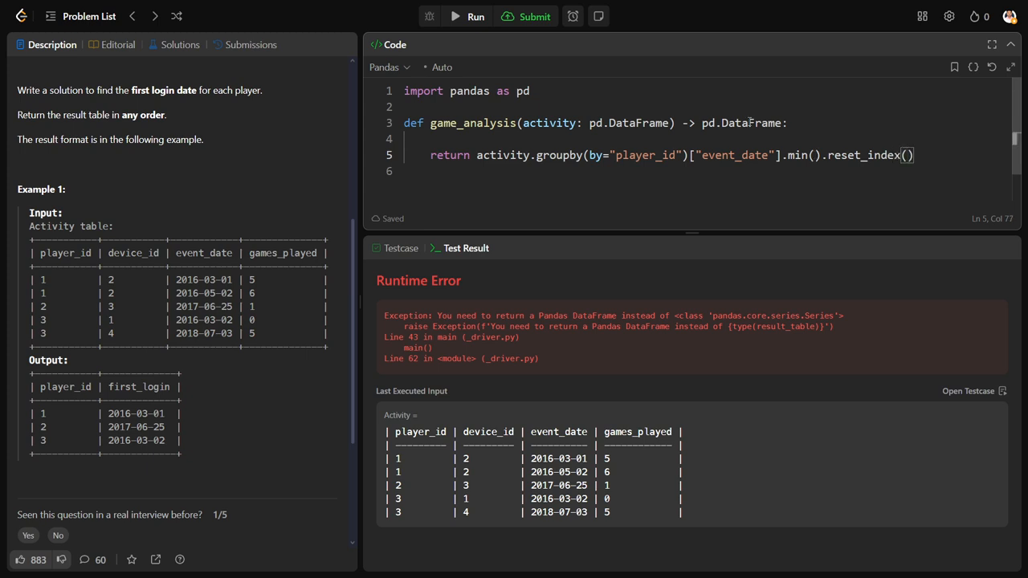
left_click(525, 16)
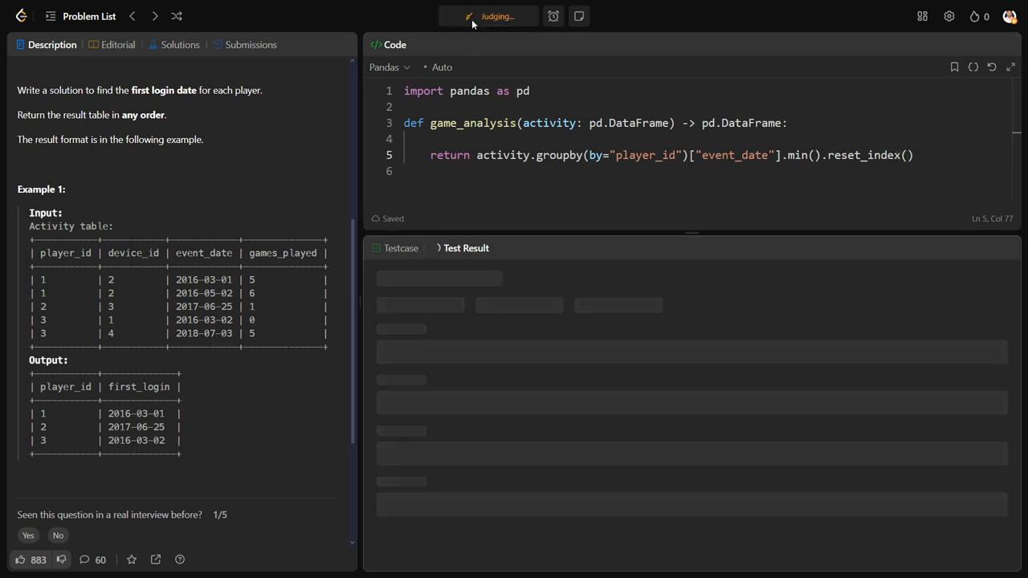
- Compare the event_date output values against the expected first_login column
left_click(496, 17)
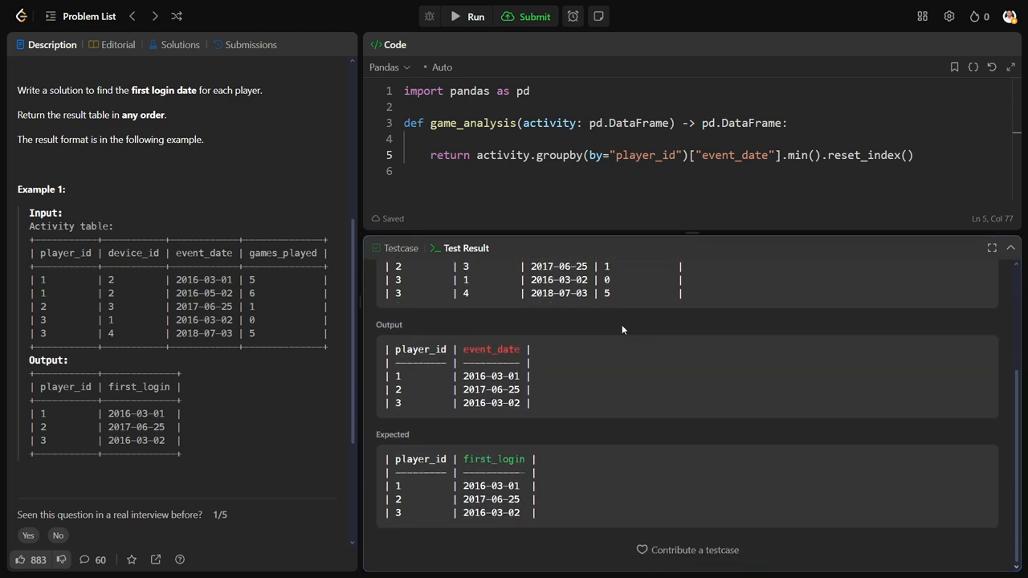
mouse_move(433, 388)
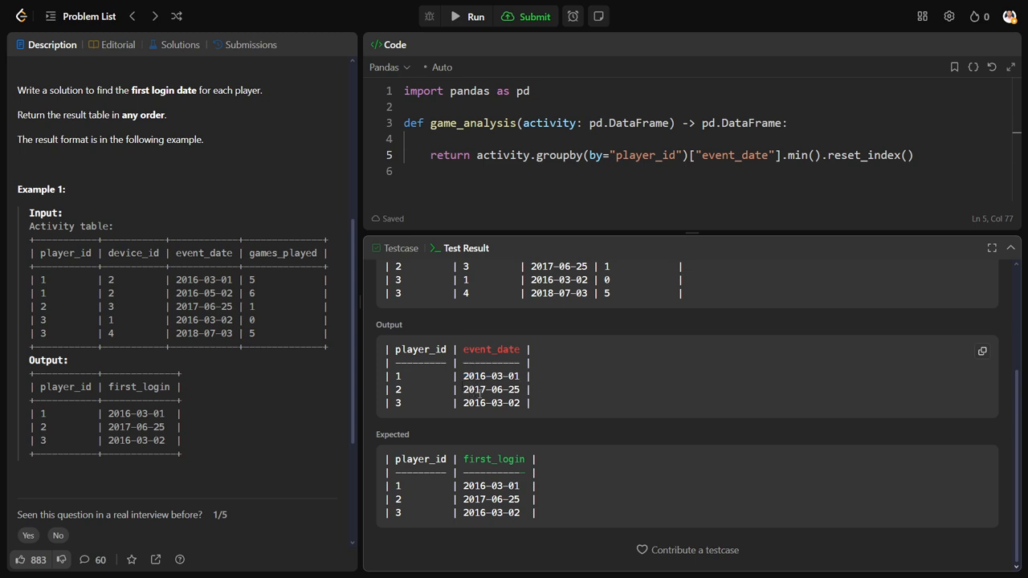
double_click(492, 402)
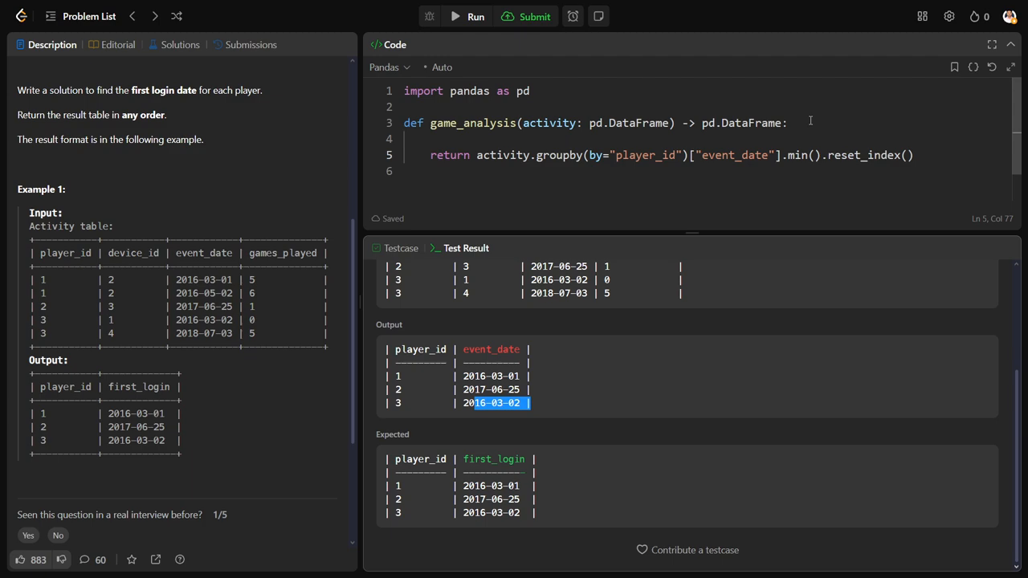
mouse_move(597, 398)
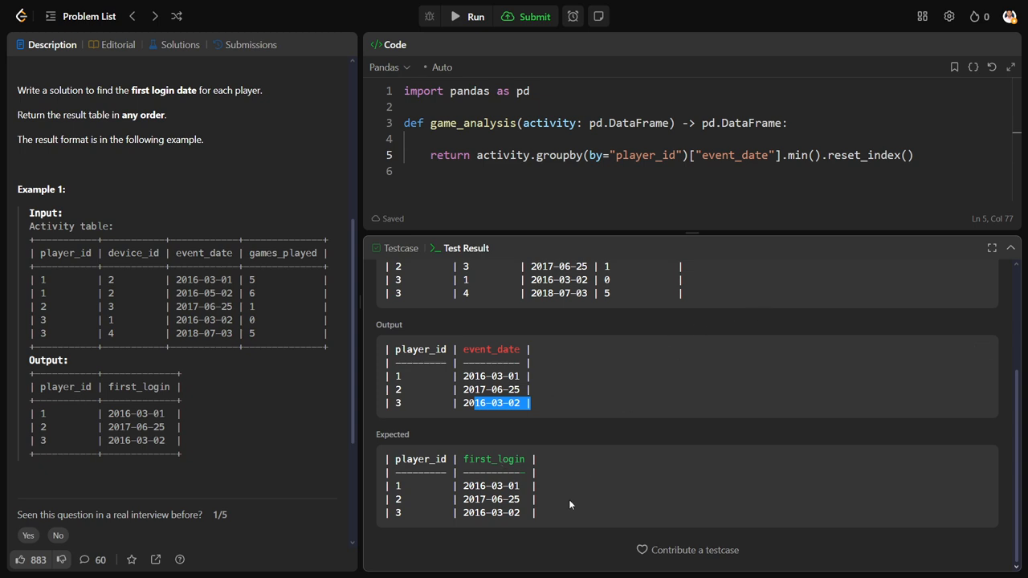
mouse_move(485, 145)
type("ac")
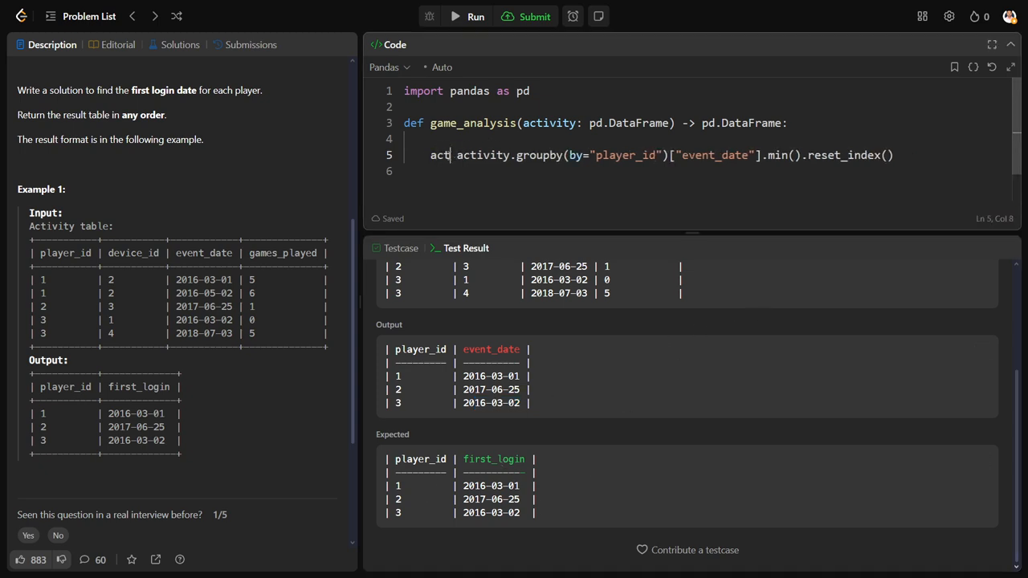
- Assign the grouped result to activity and return activity.rename(columns={"event_date": "first_login"})
type("ivity=")
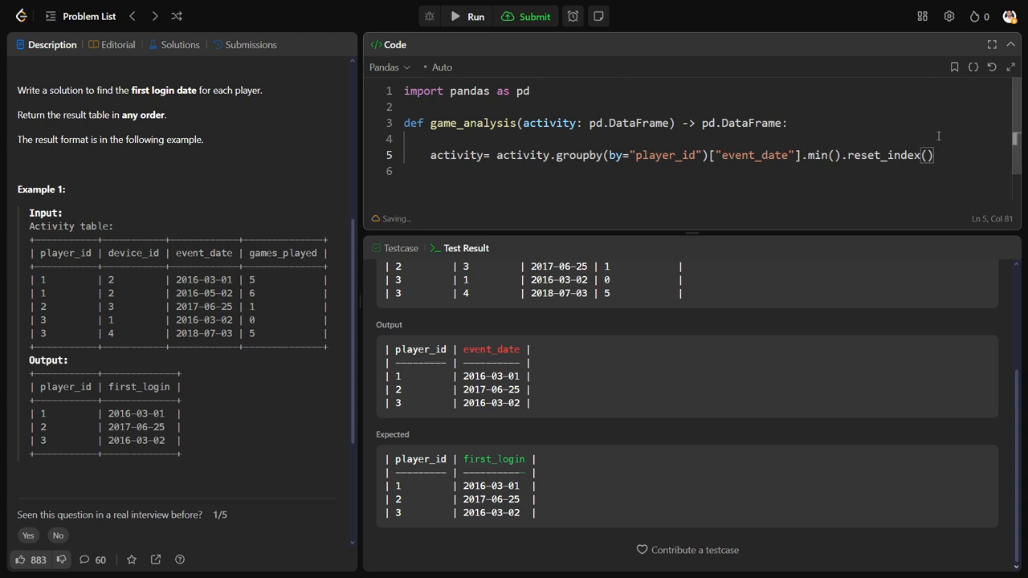
type("return act")
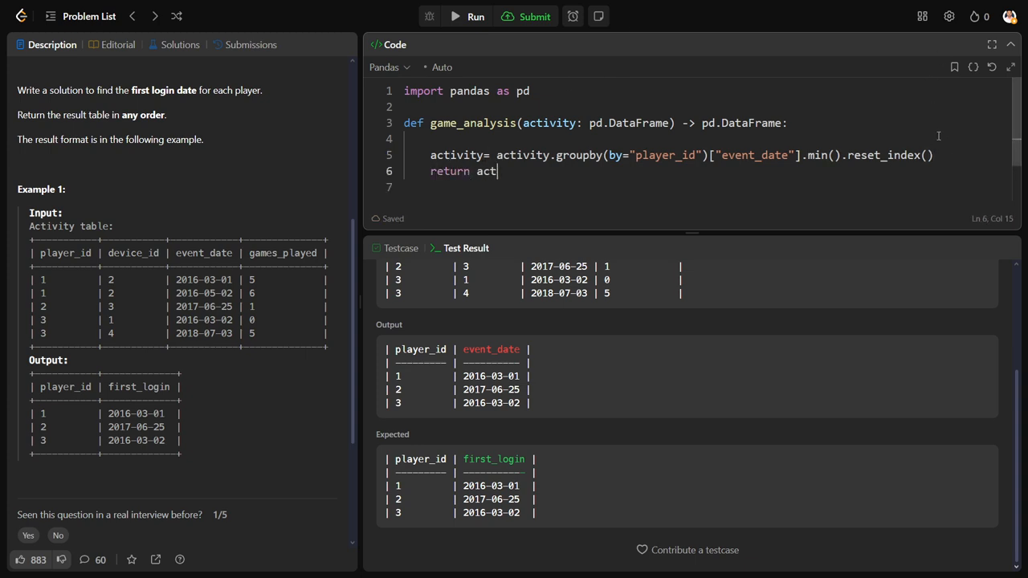
type("ivity.")
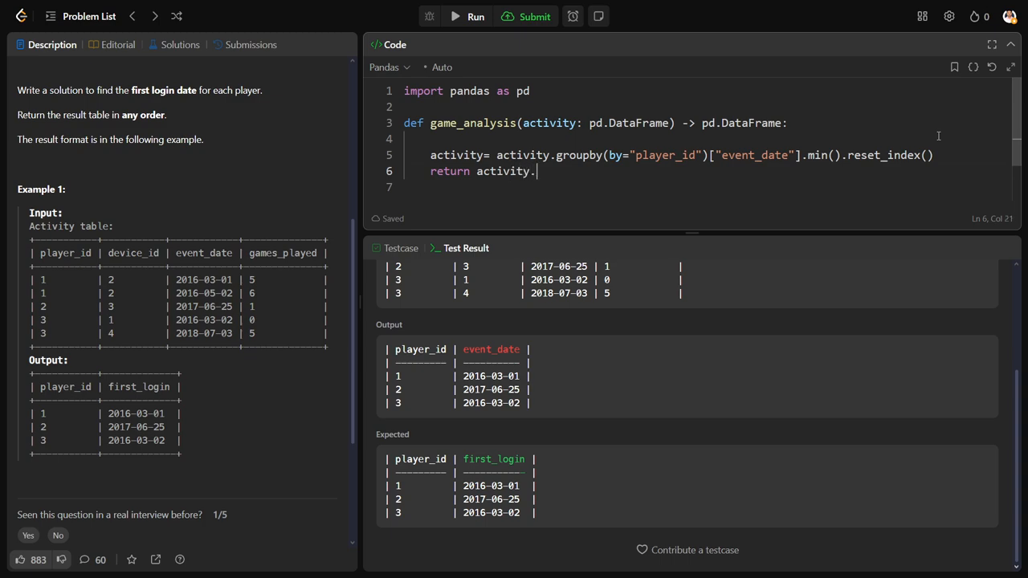
type("rename(")
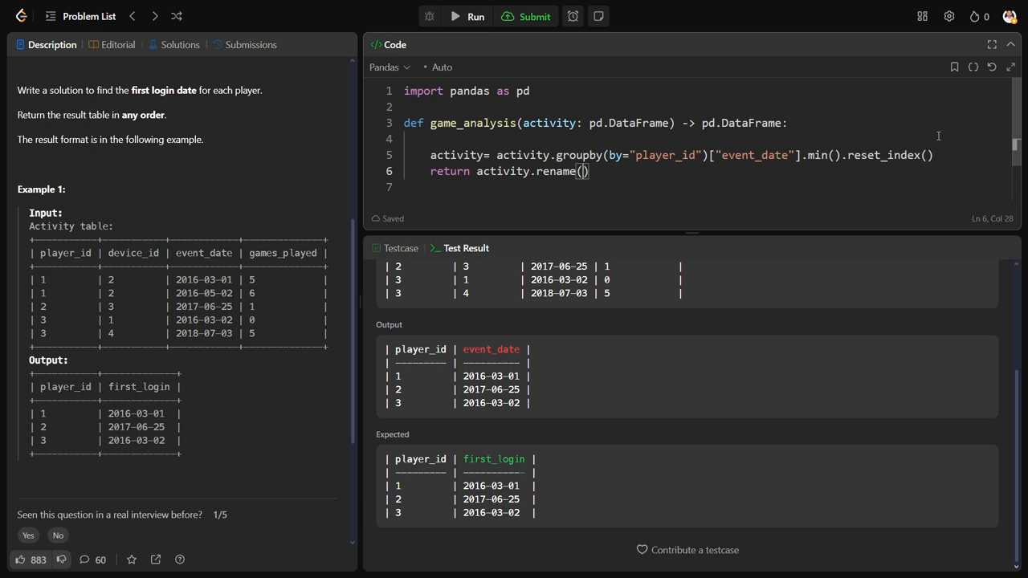
type("column")
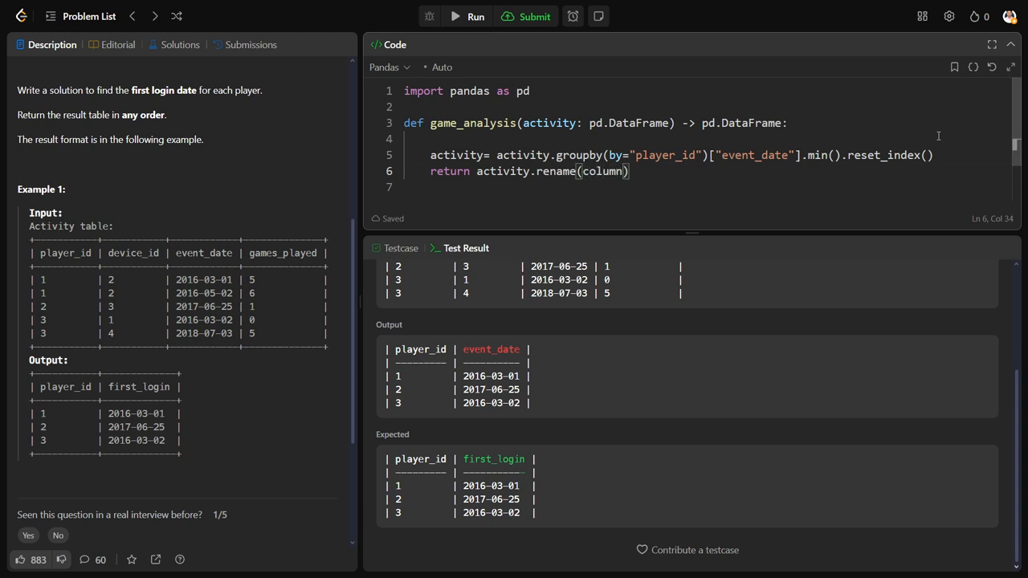
type("s={}")
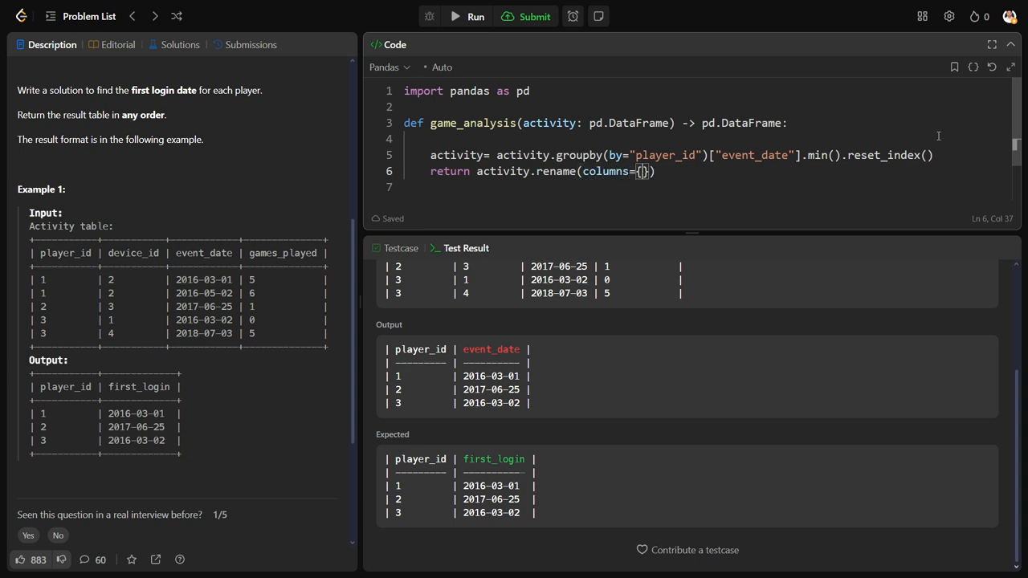
type("event_date\"")
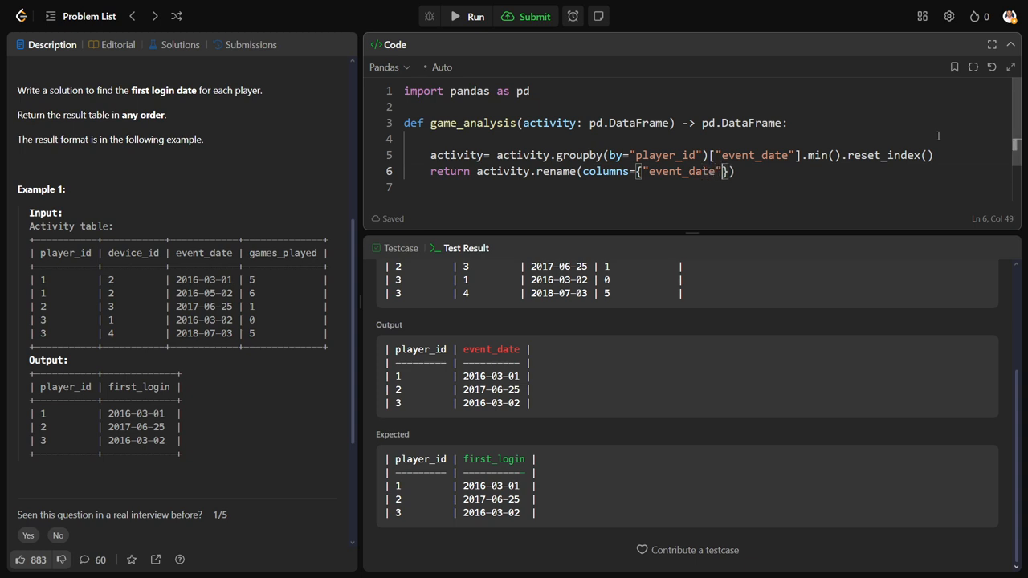
type(": \"")
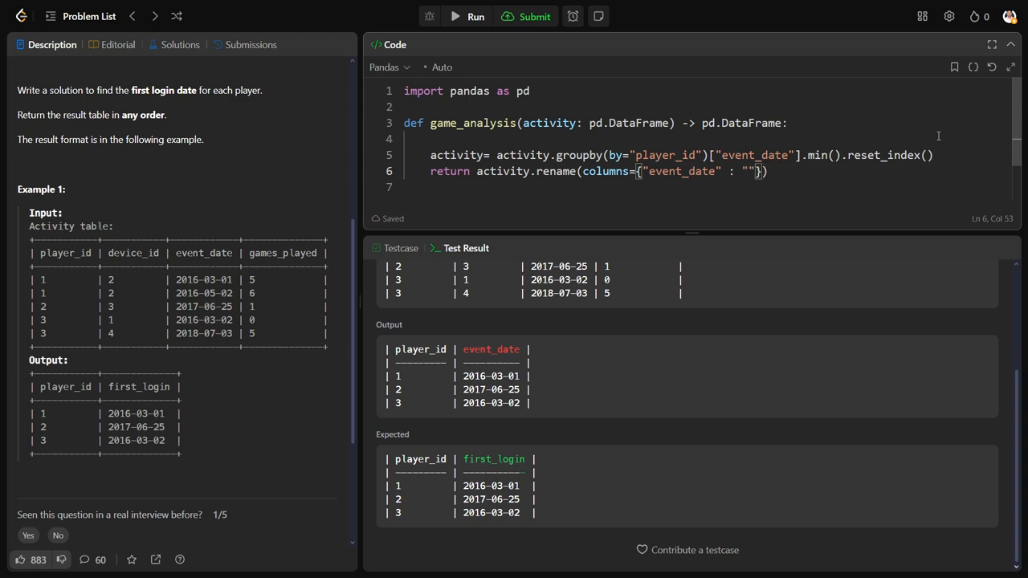
type("first_")
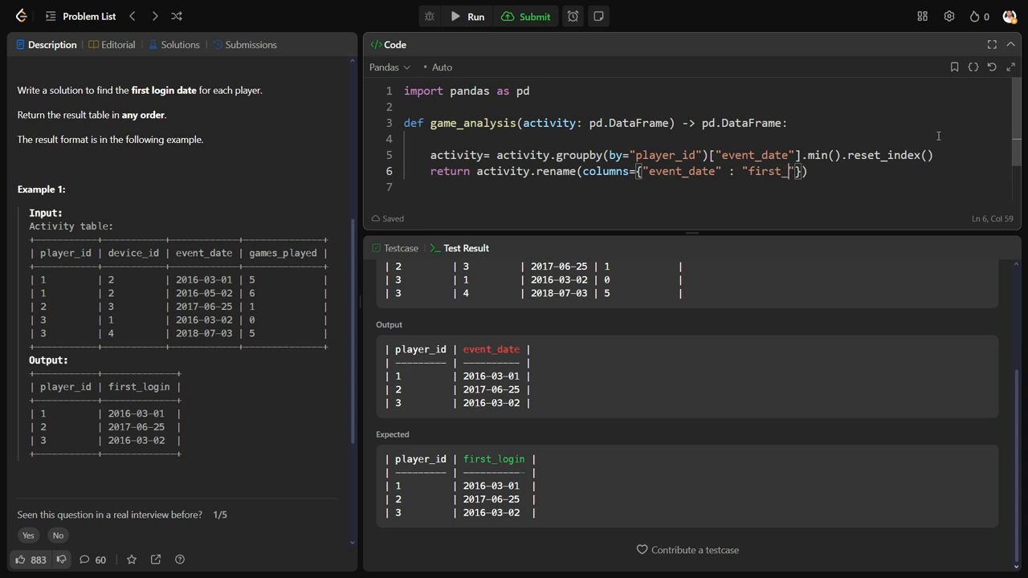
type("login")
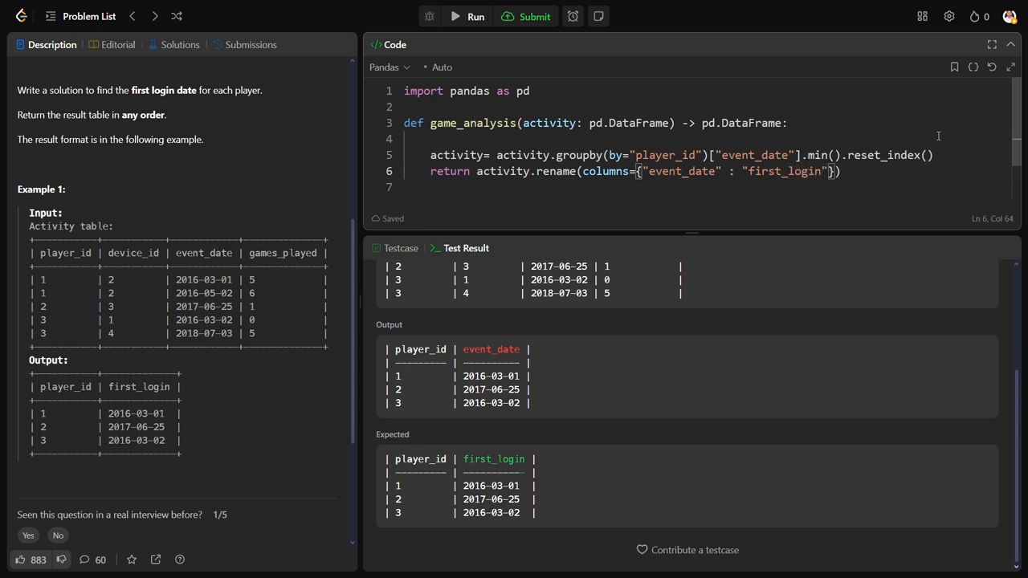
- Submit the solution, see it Accepted, and view the submission results
left_click(533, 16)
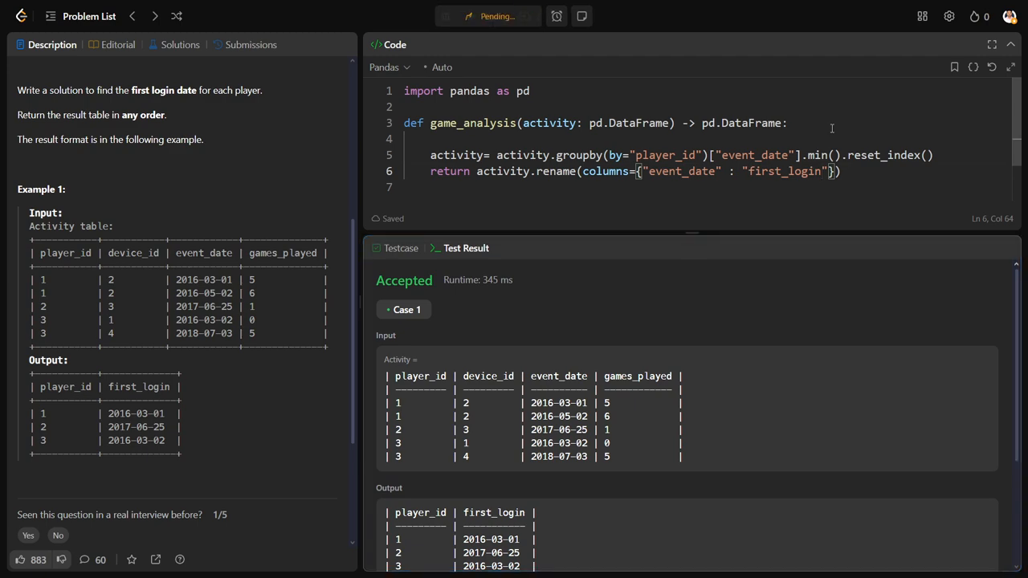
left_click(251, 45)
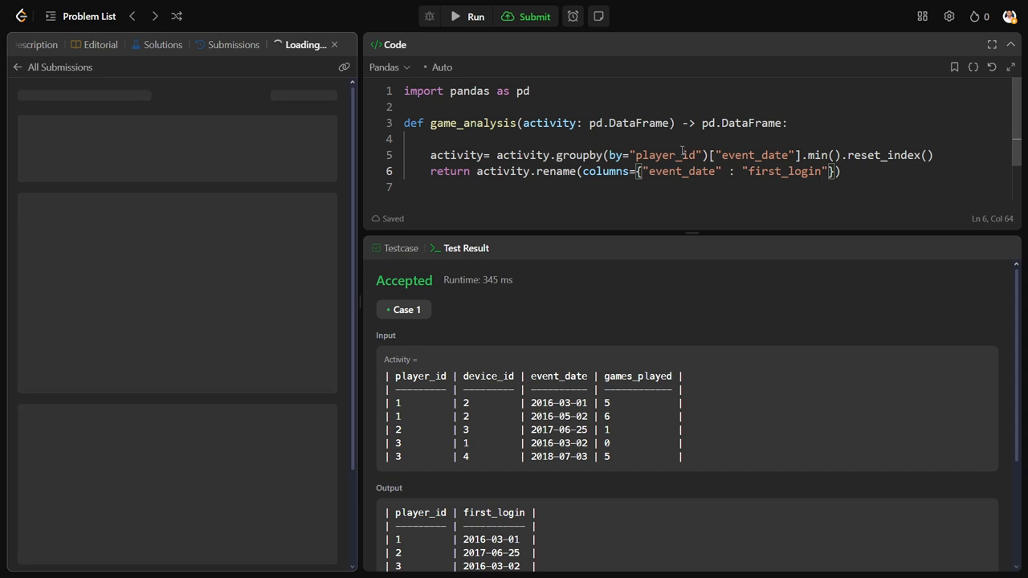
left_click(51, 45)
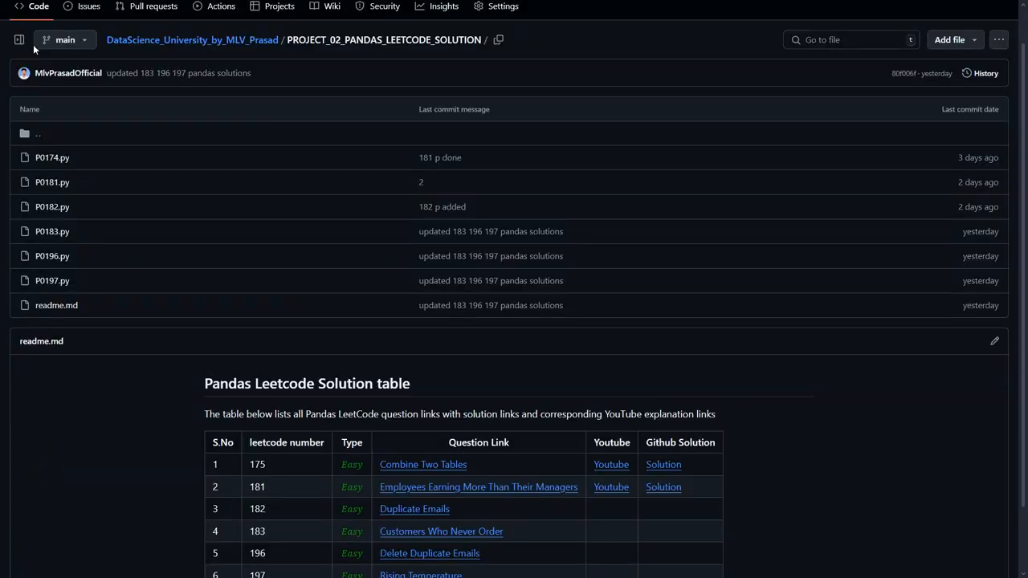
mouse_move(546, 22)
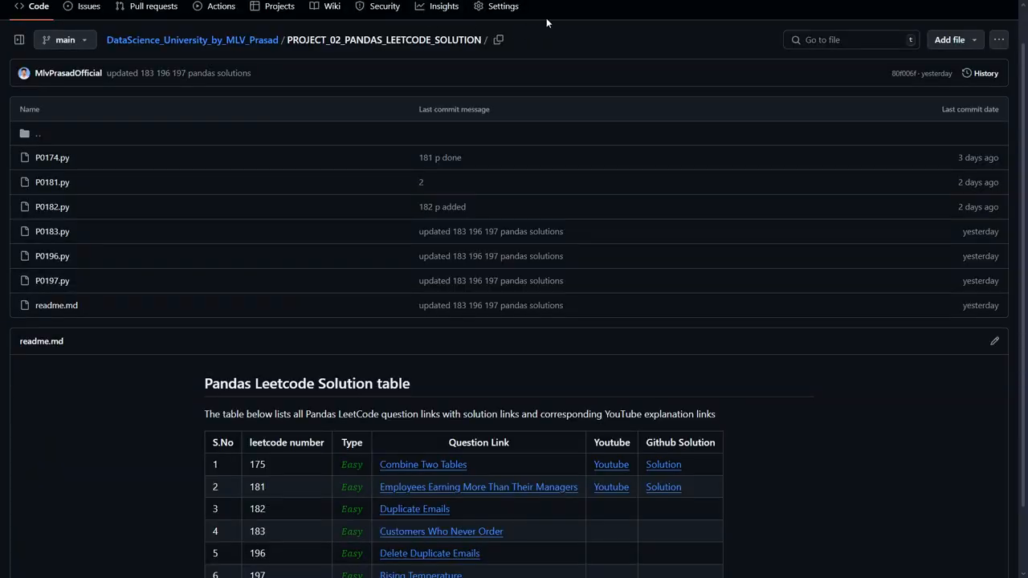